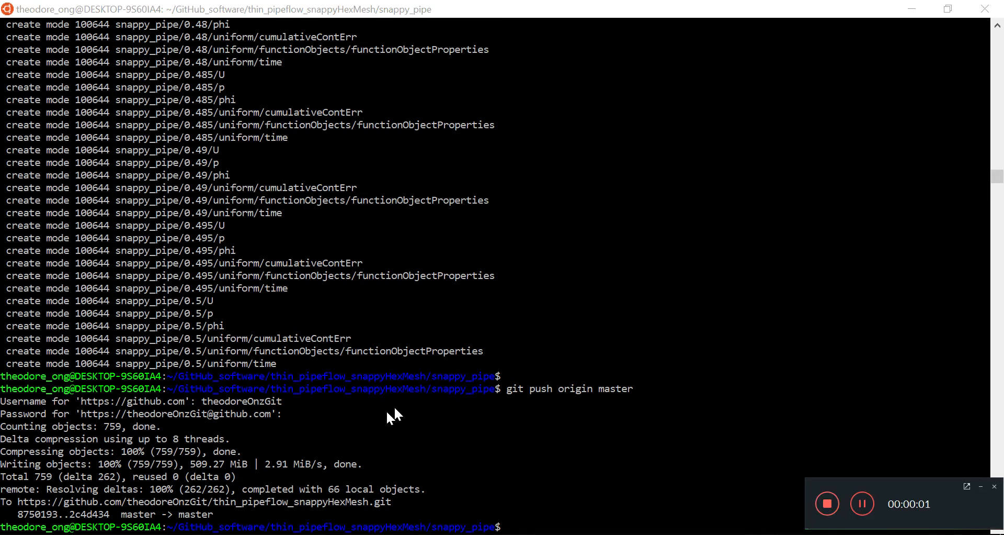
mouse_move(217, 522)
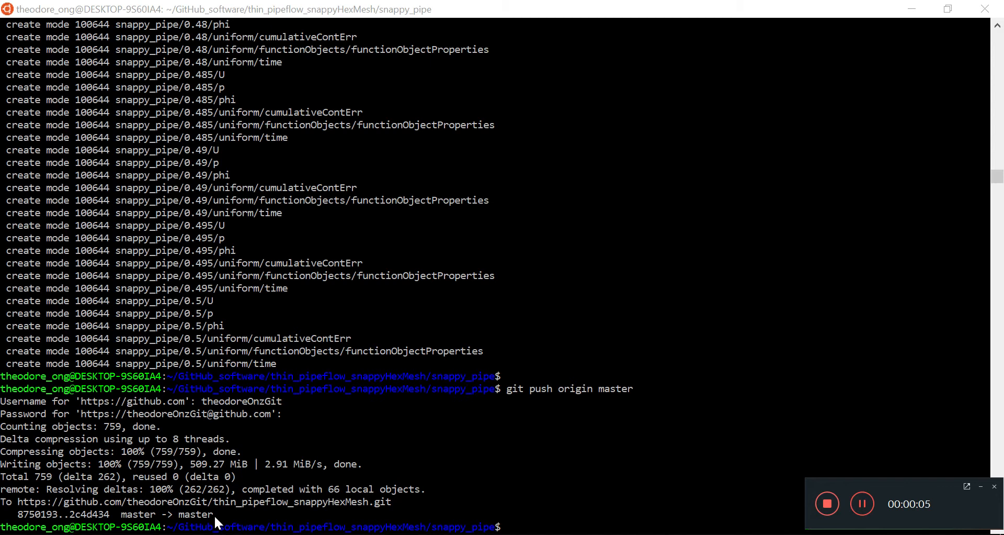
mouse_move(421, 294)
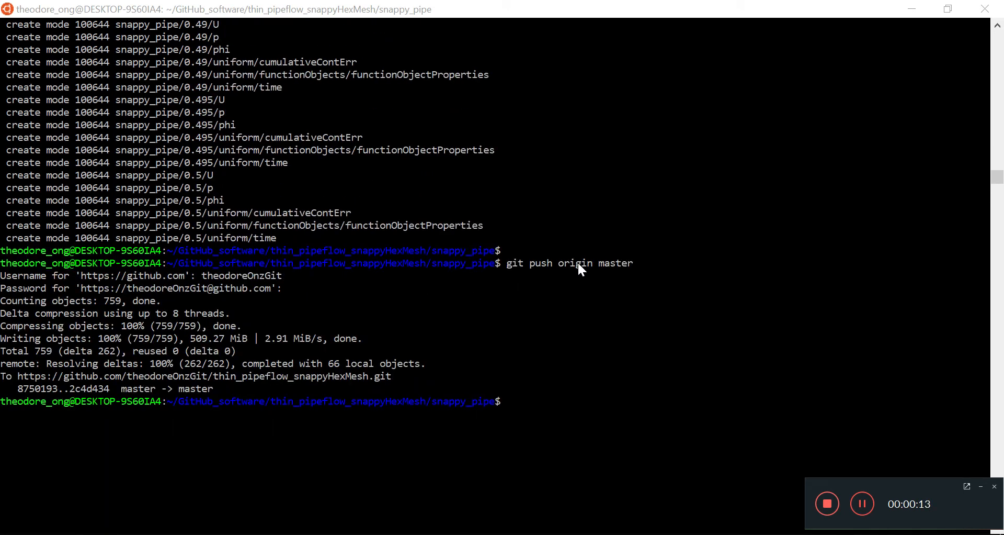
List the snappy_pipe case folder to show time directories, logs and run scripts.
type("l")
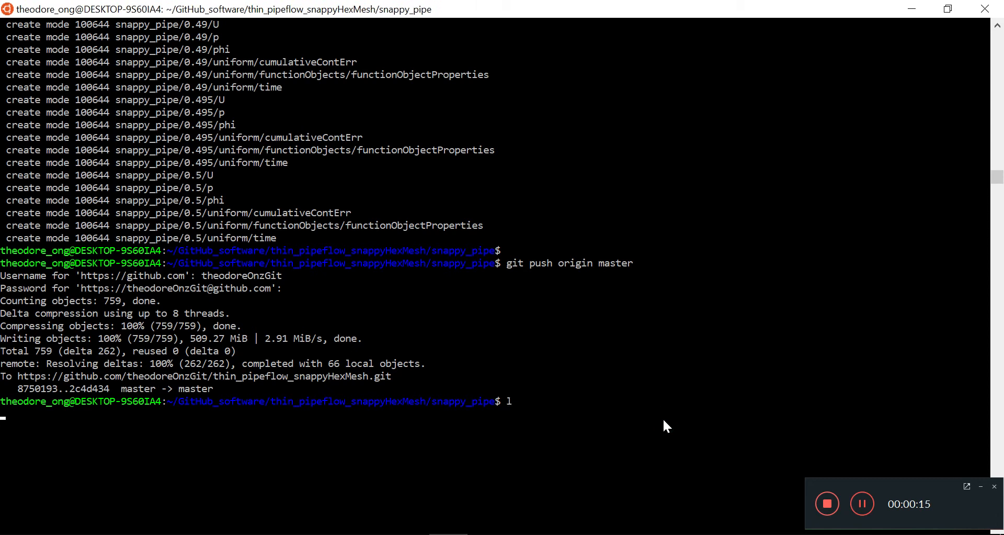
key("Return")
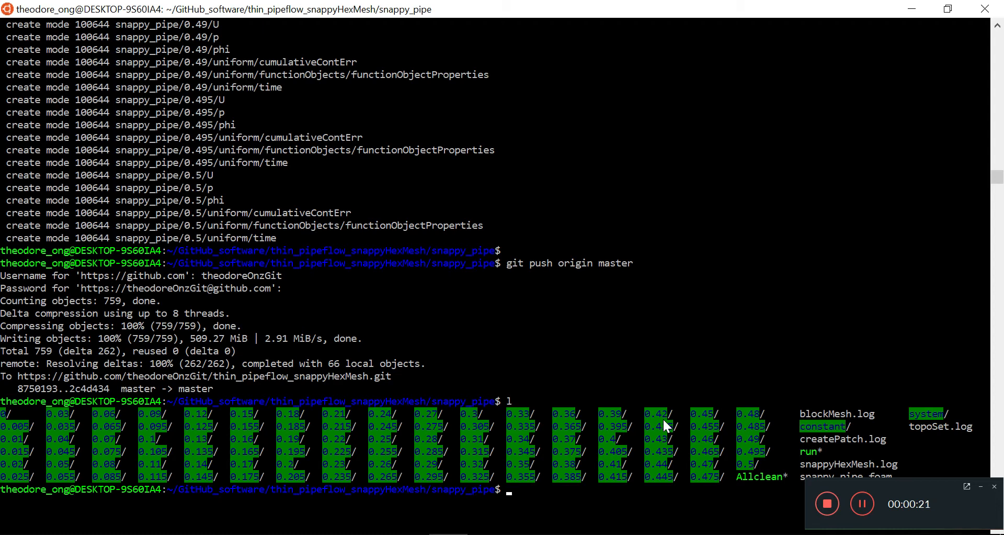
Edit system/controlDict in vi so endTime reads 100.5 instead of 0.5.
type("vi system")
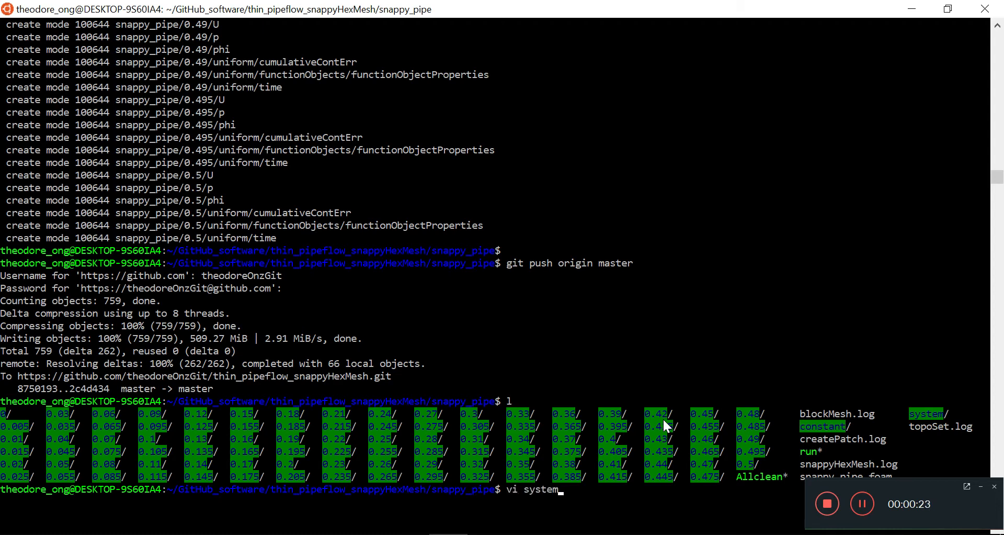
key("Return")
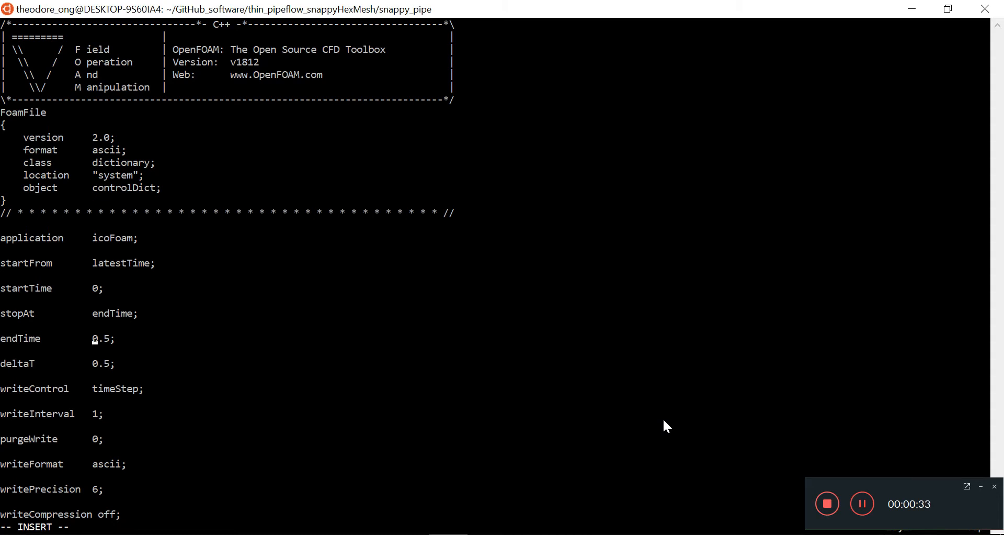
type("10")
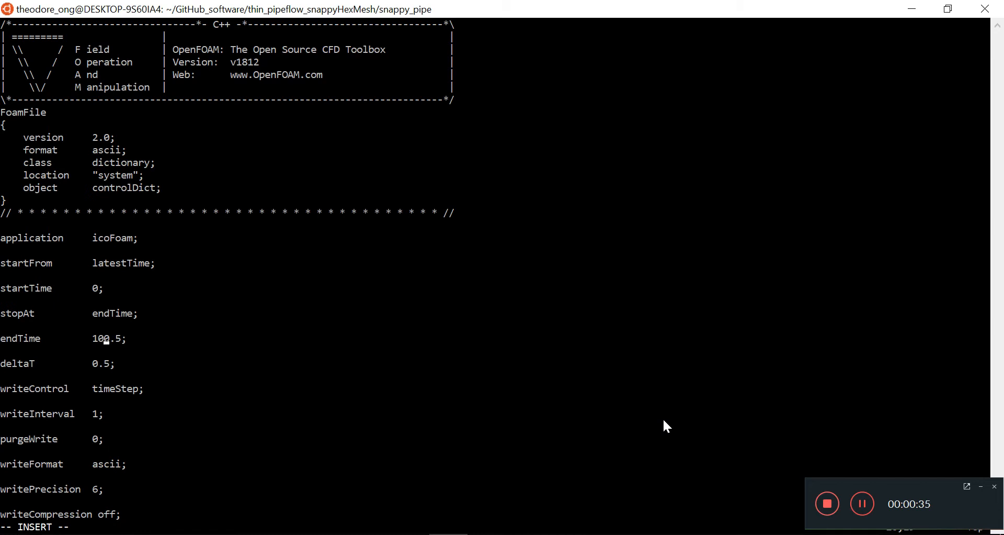
type("0")
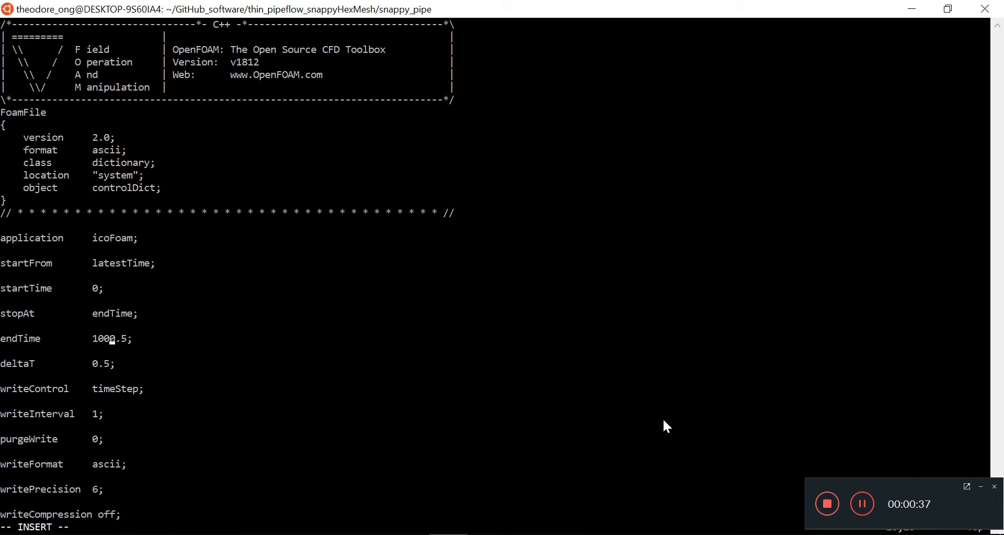
key("Backspace")
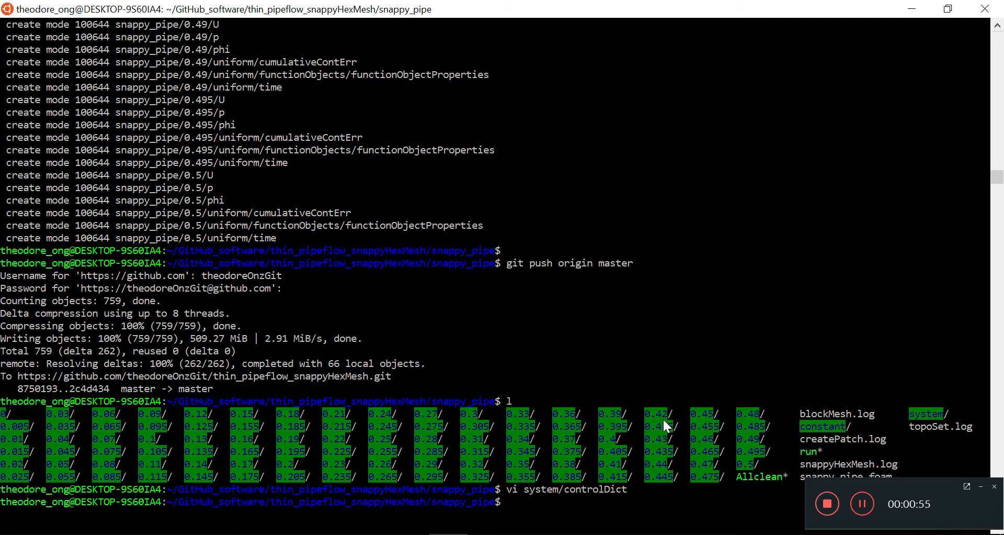
Run the icoFoam solver so the case advances toward time 100.5.
type("icoFoam")
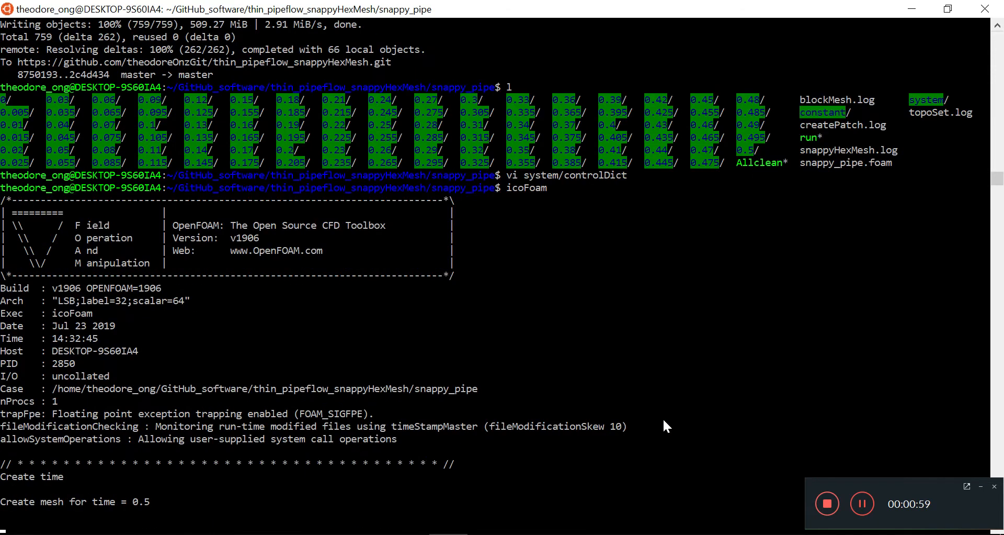
scroll("down", 3)
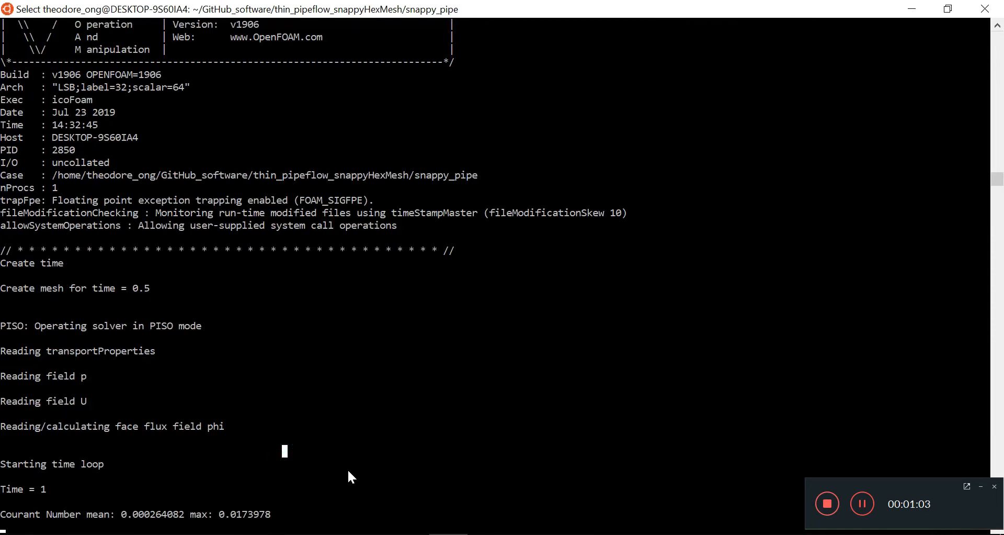
mouse_move(69, 476)
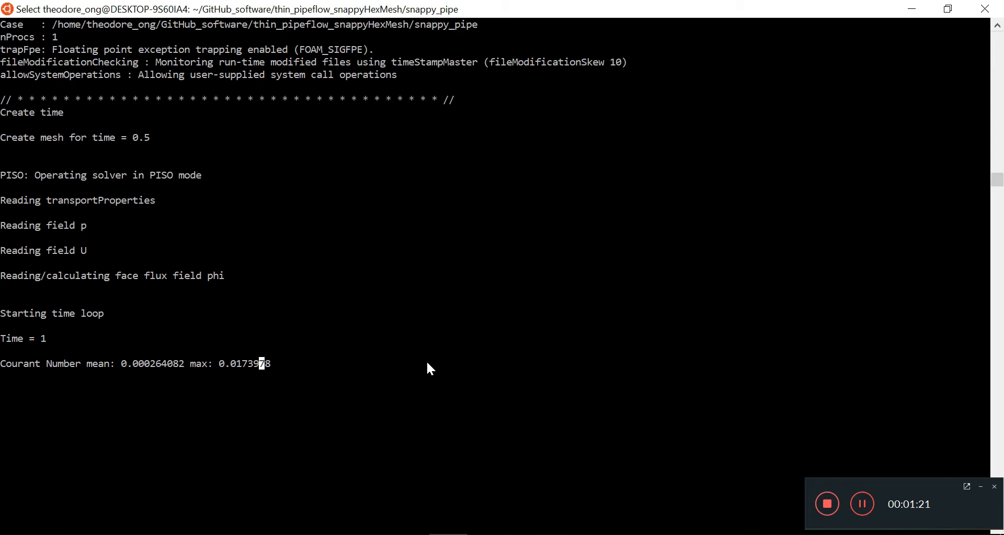
mouse_move(418, 353)
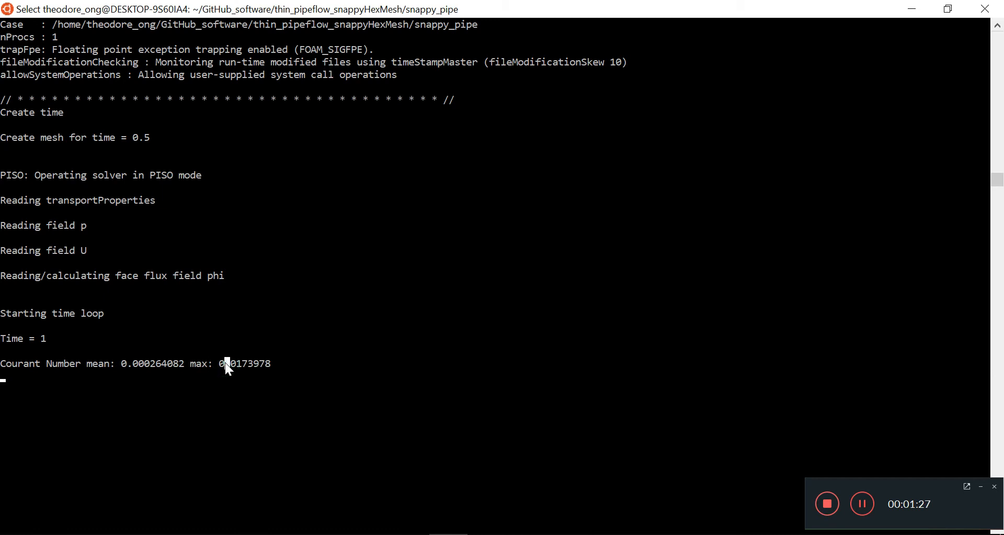
mouse_move(583, 318)
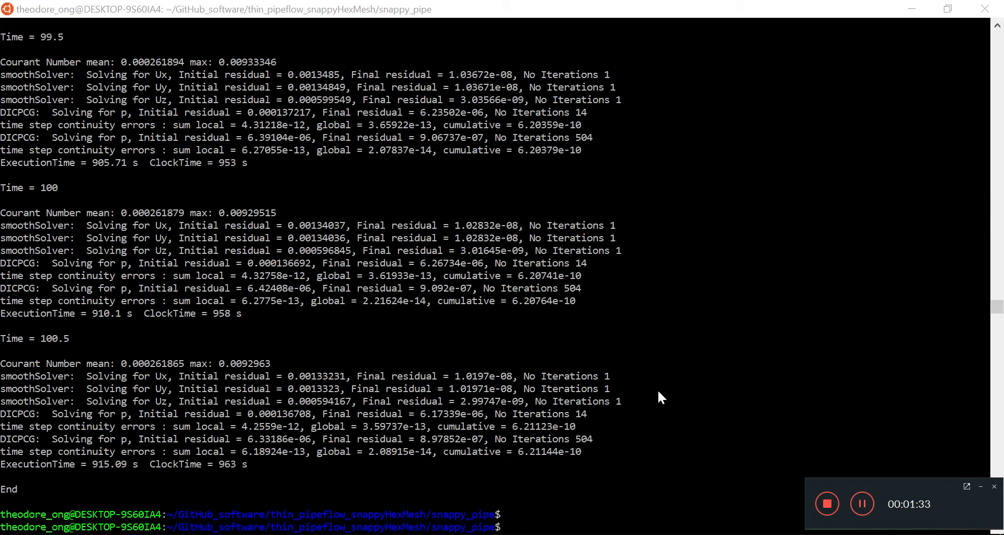
mouse_move(54, 368)
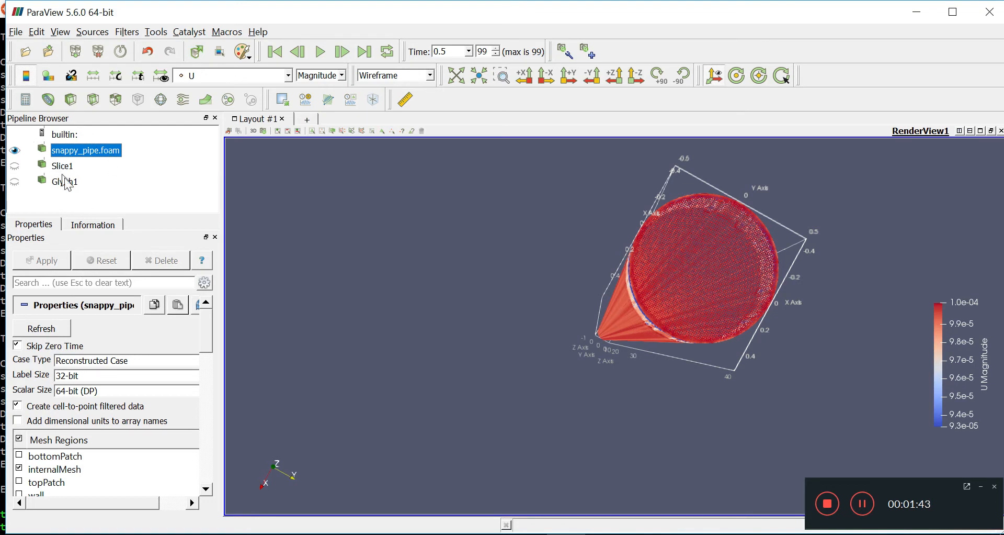
Delete the Glyph1 filter and bring ParaView back to the front for a clean session.
left_click(66, 181)
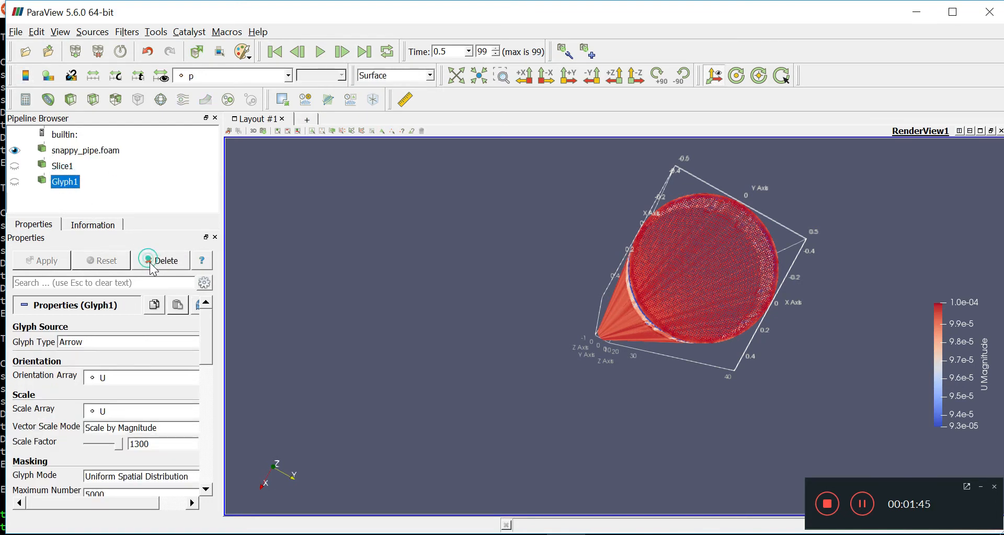
left_click(166, 260)
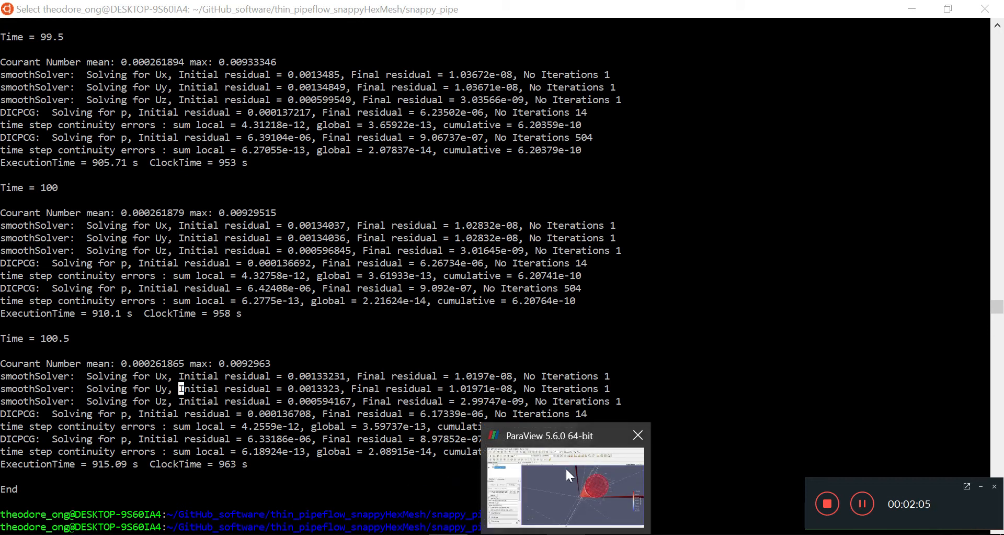
left_click(637, 435)
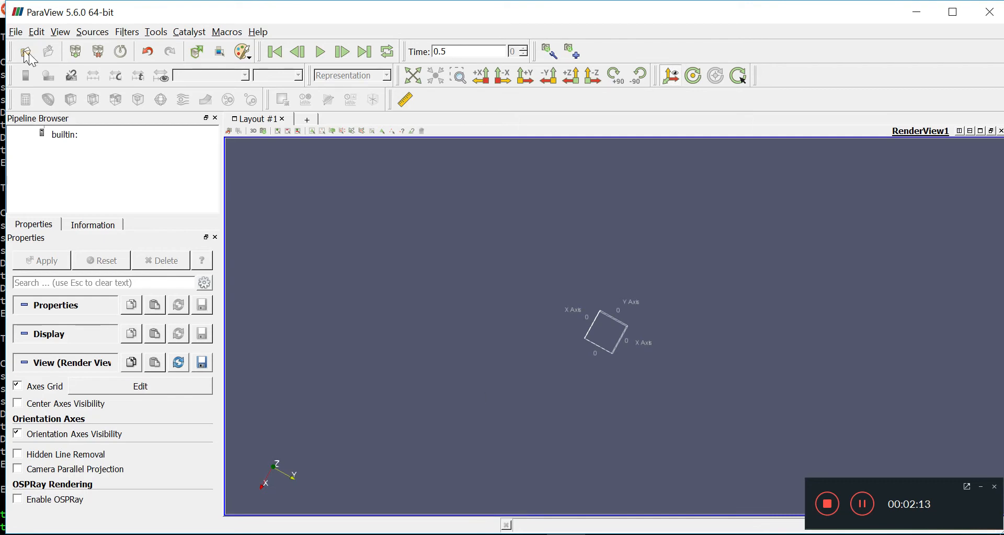
Load snappy_pipe.foam and read the case data into the view.
left_click(24, 51)
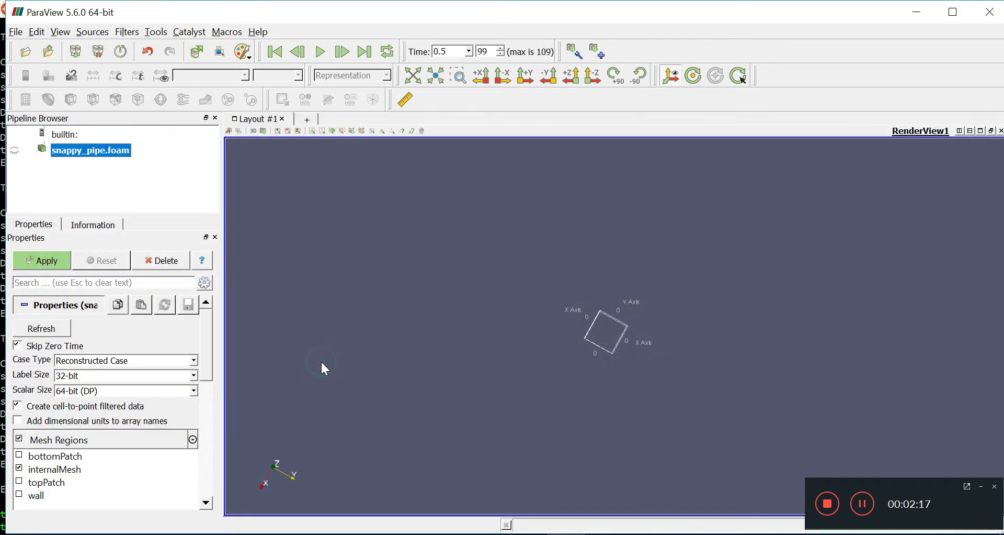
left_click(41, 259)
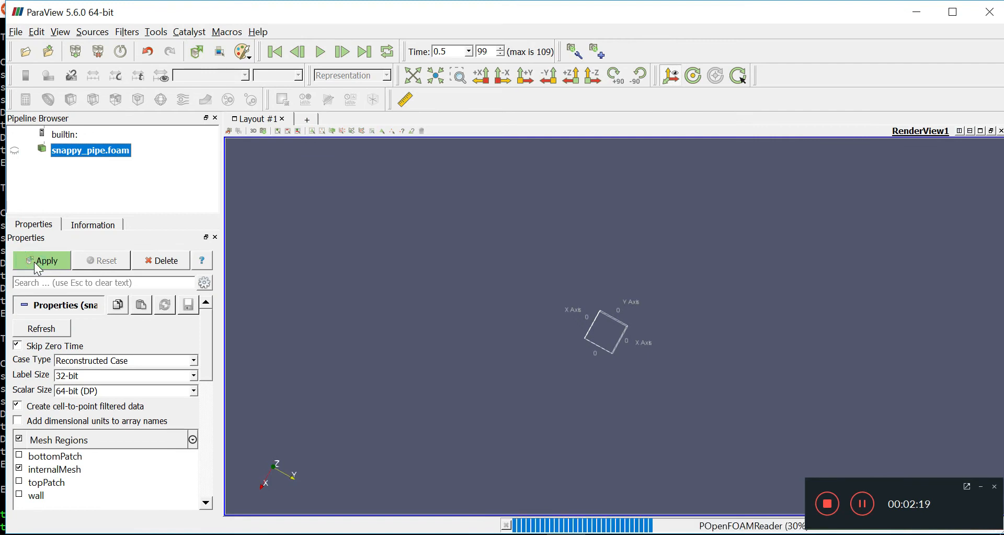
left_click(41, 259)
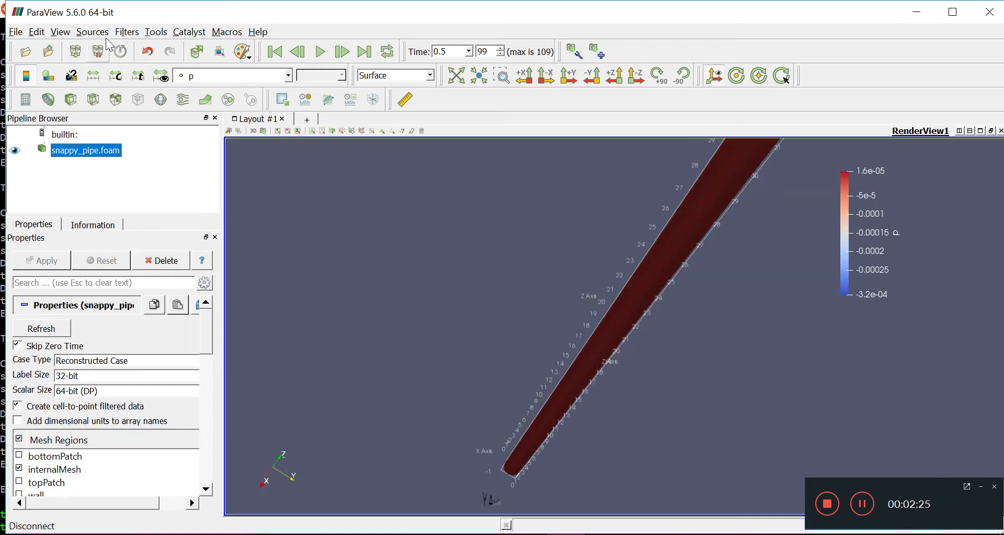
Add a Slice through the pipe, colour it by velocity U and view along +X.
left_click(127, 32)
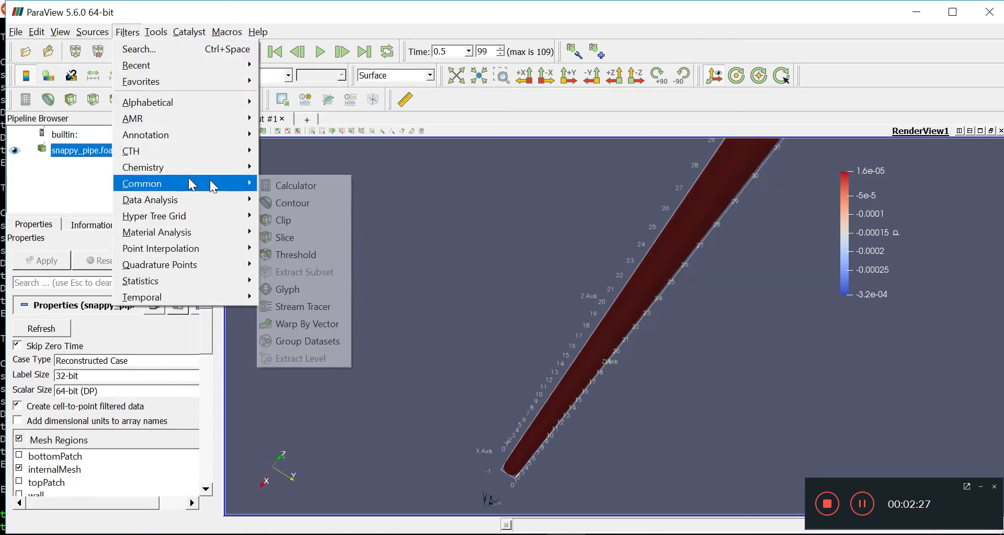
left_click(283, 236)
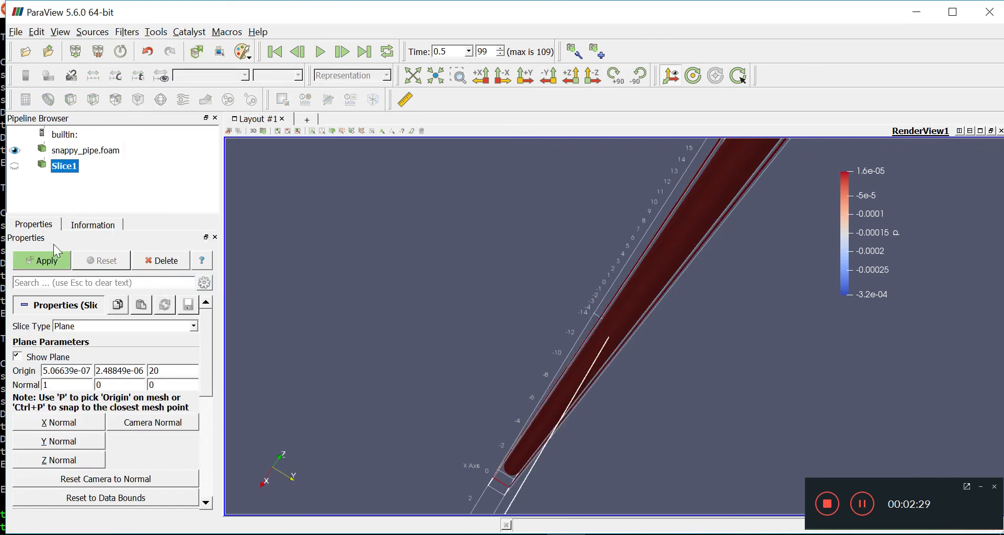
left_click(41, 259)
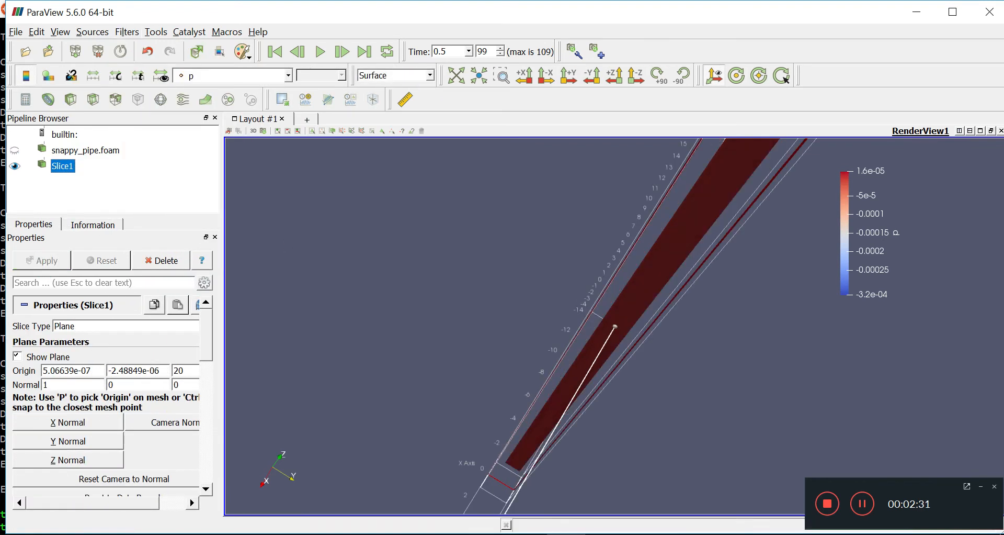
left_click(286, 75)
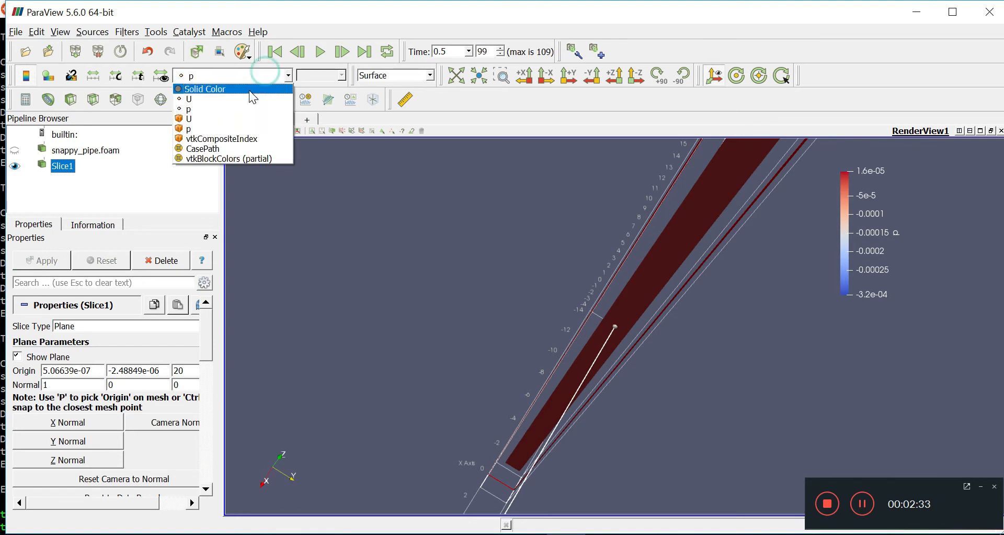
left_click(189, 118)
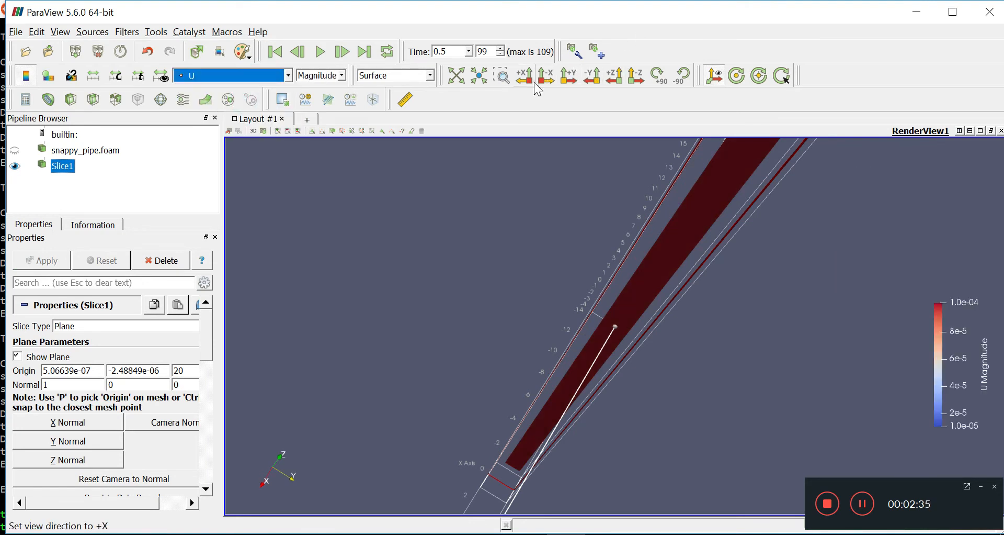
left_click(523, 75)
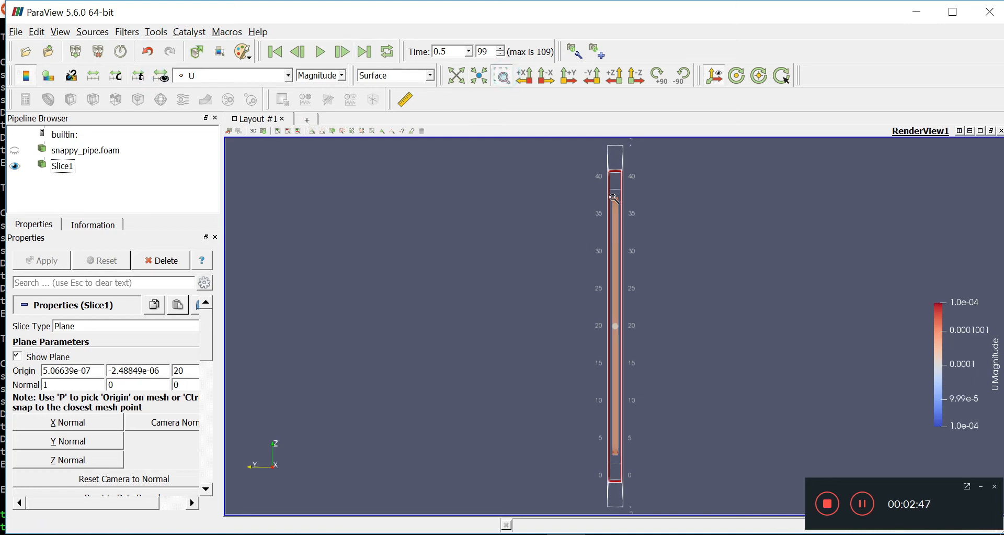
mouse_move(601, 401)
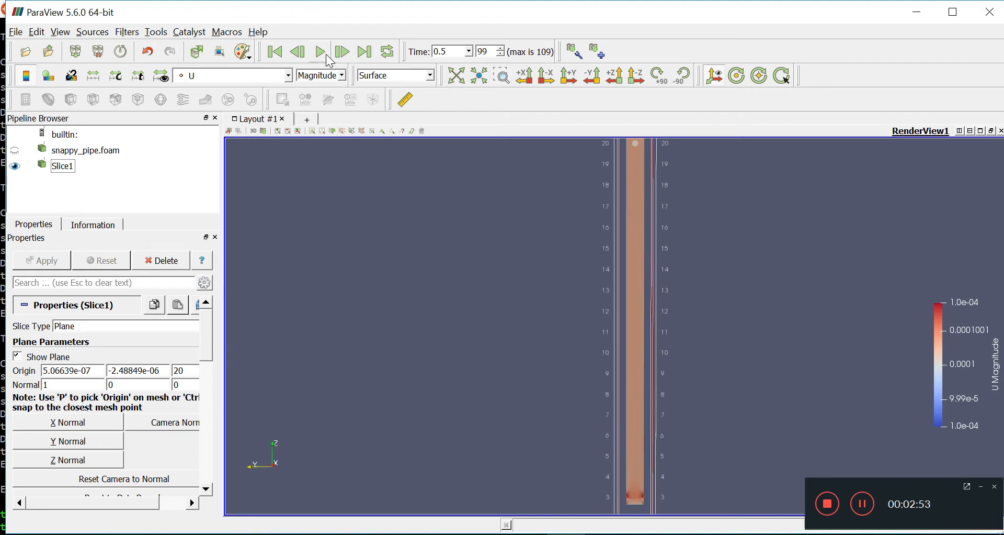
Play the animation through to the final 100.5 s step with the slice coloured by U magnitude.
left_click(319, 52)
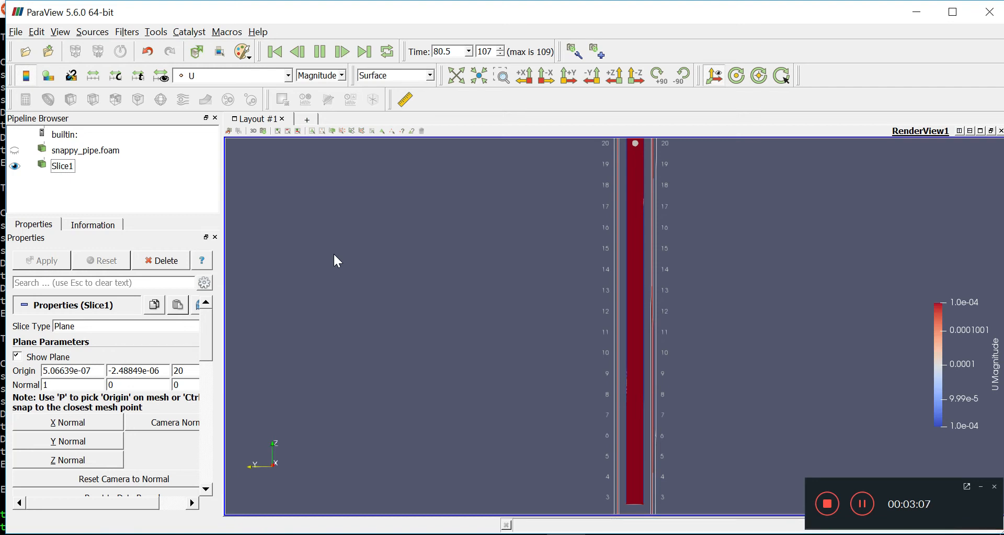
left_click(342, 51)
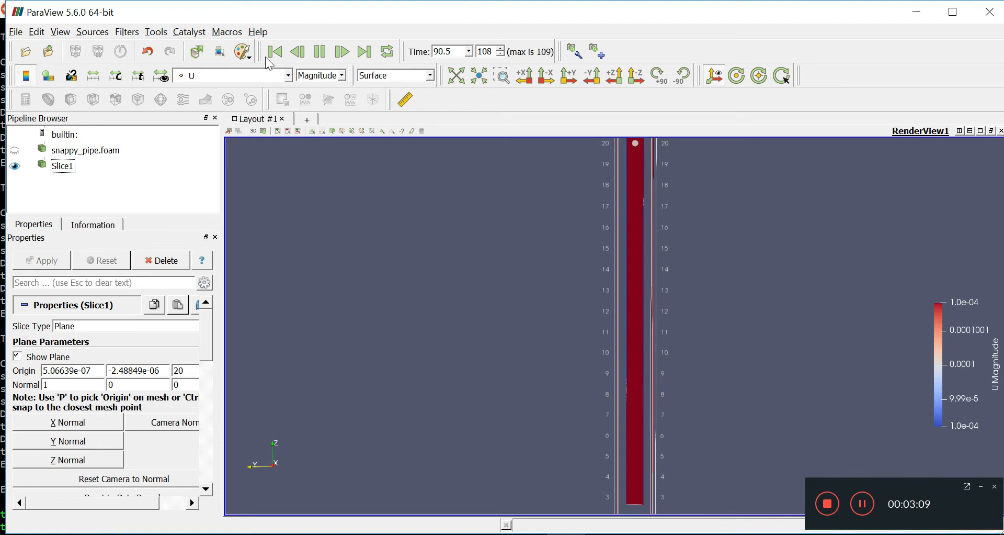
left_click(341, 51)
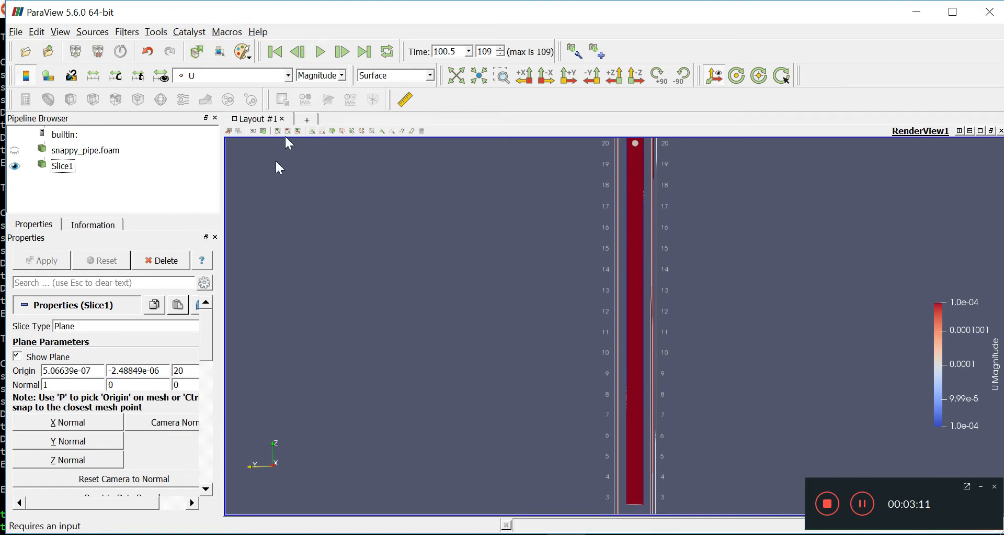
mouse_move(537, 166)
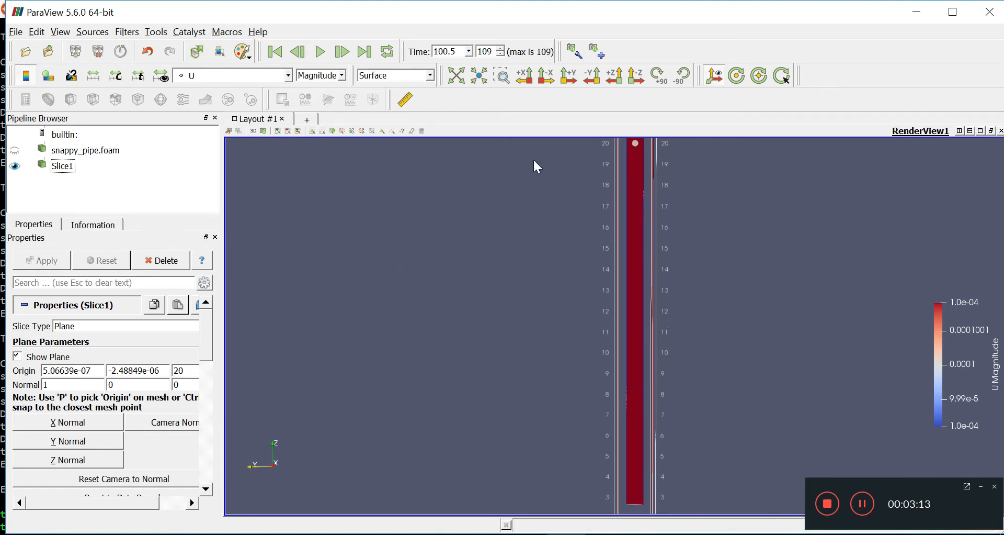
mouse_move(475, 61)
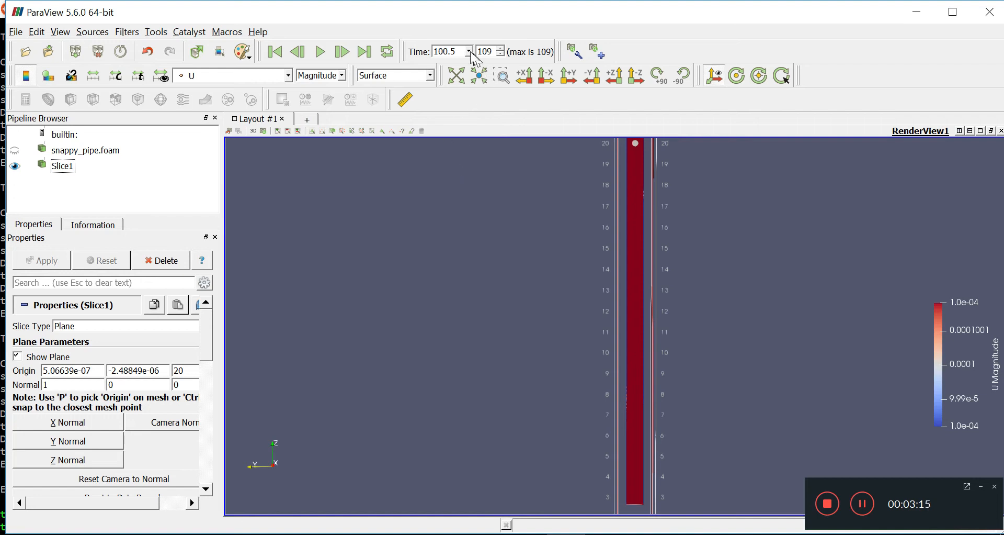
Step the slice to 0.5 s and 10.5 s, zoom in, then return to 100.5 s.
left_click(469, 51)
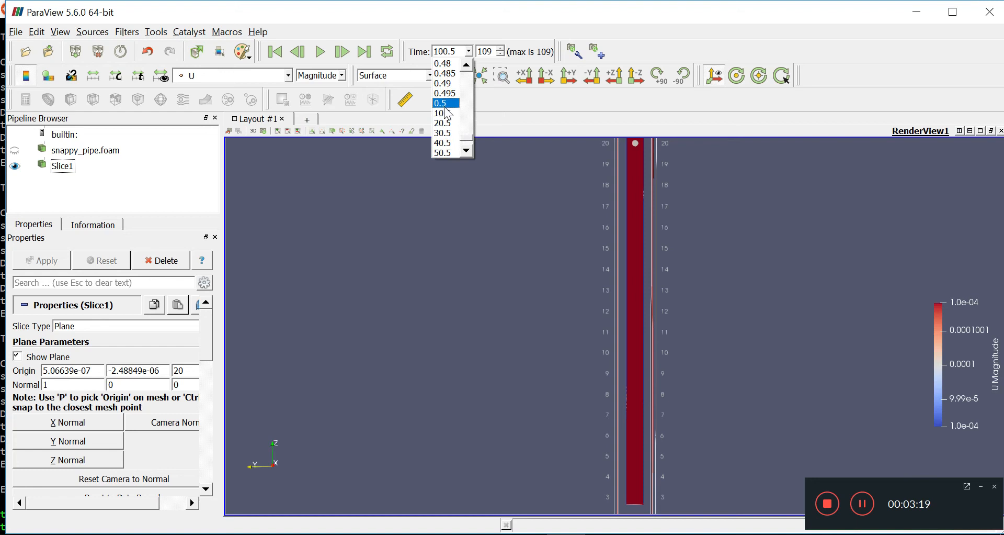
left_click(439, 104)
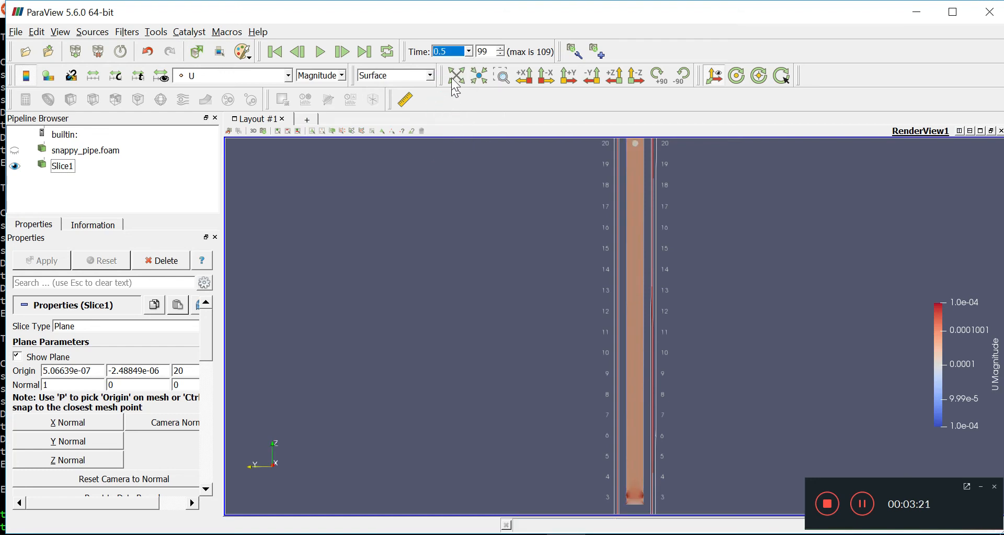
left_click(467, 50)
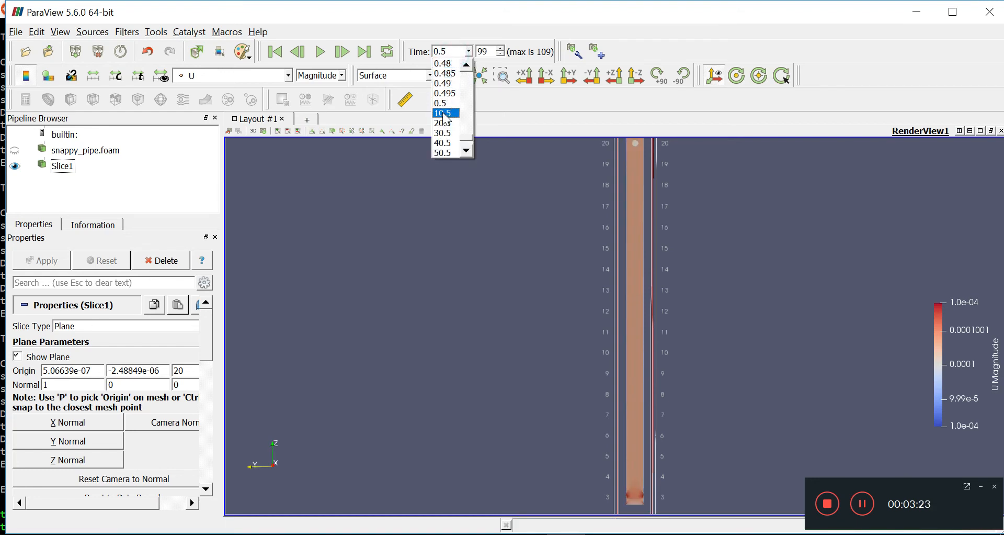
left_click(442, 113)
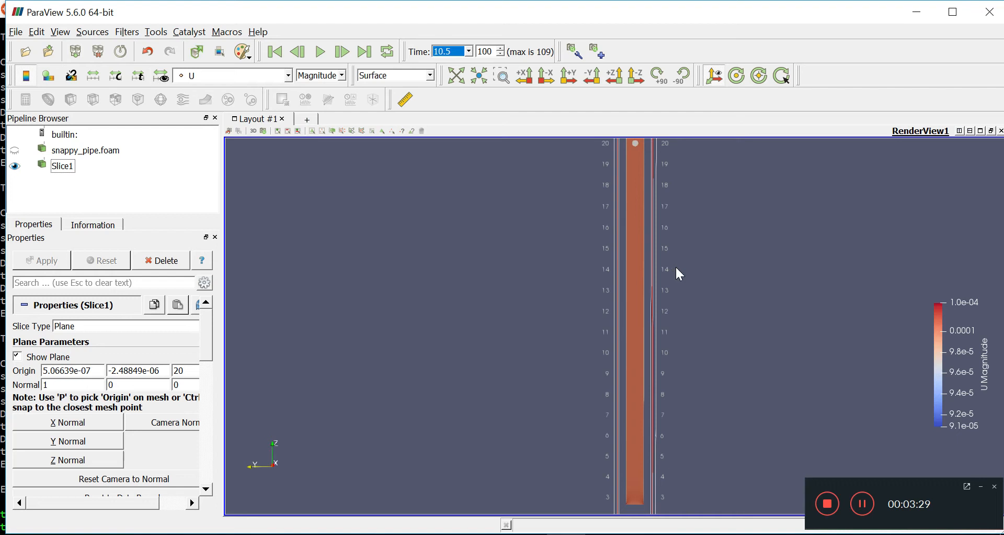
scroll("down", 3)
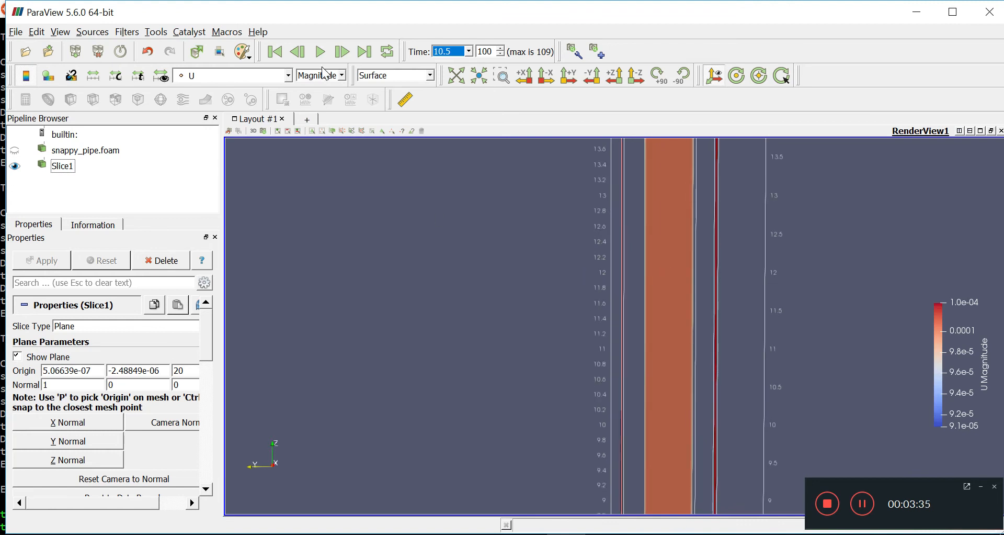
left_click(466, 51)
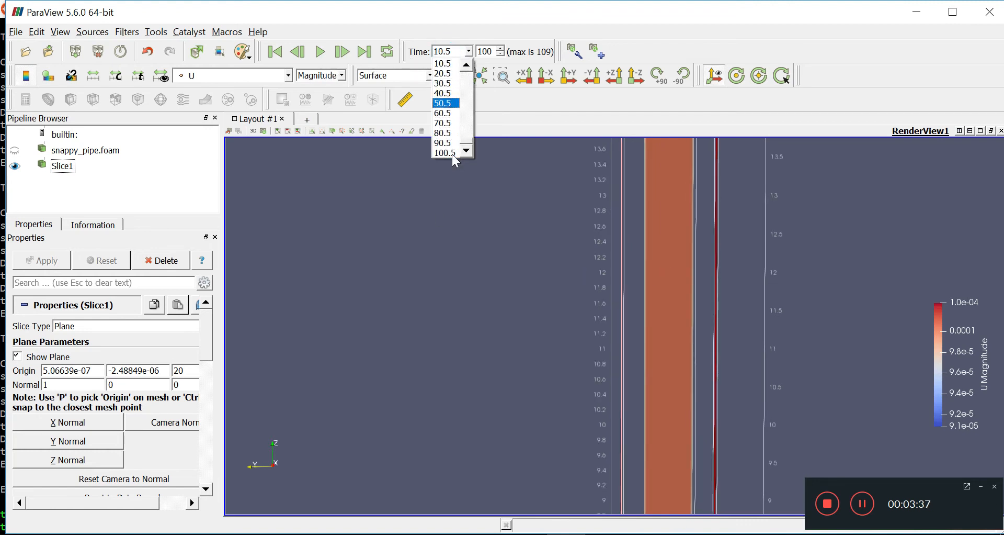
left_click(444, 153)
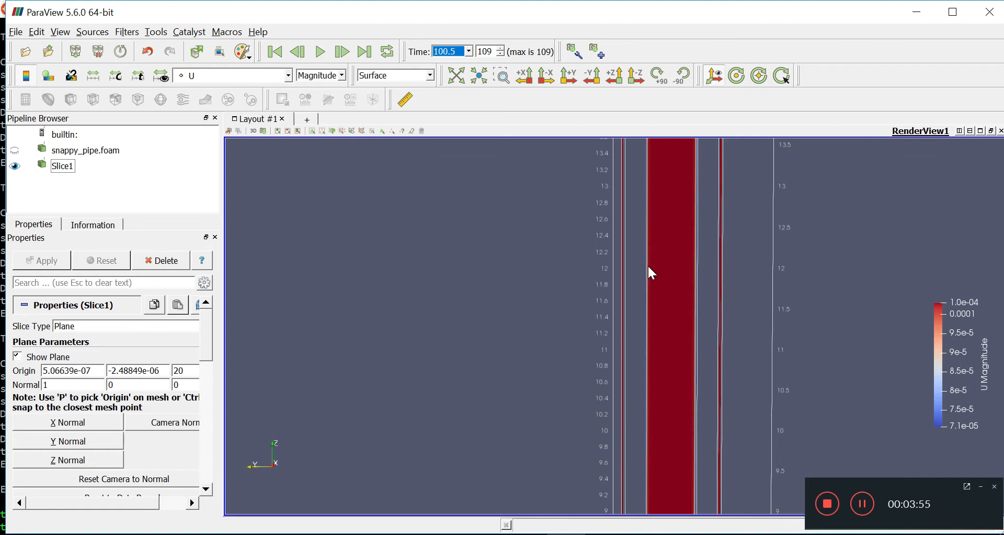
mouse_move(665, 268)
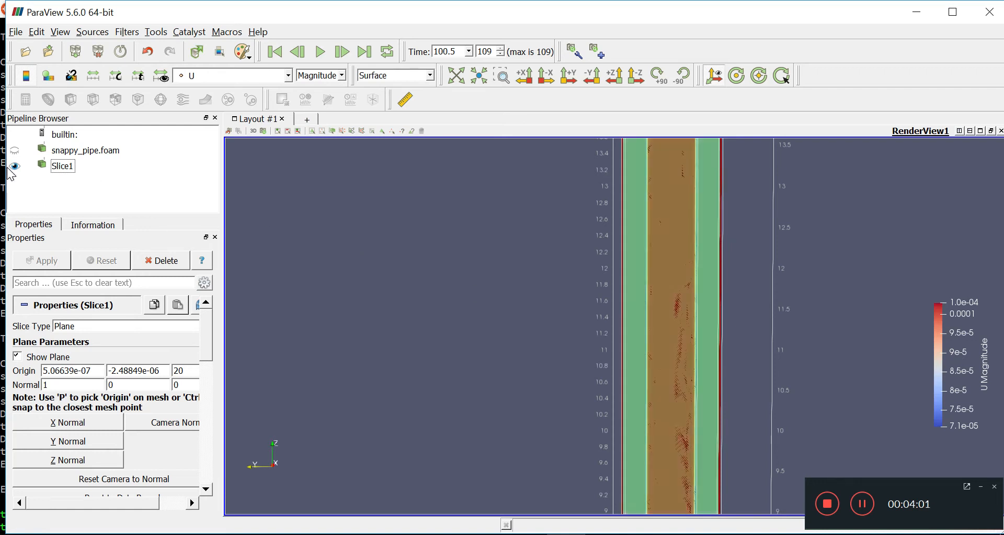
Show the full pipe instead of the slice and colour it by velocity U.
left_click(13, 151)
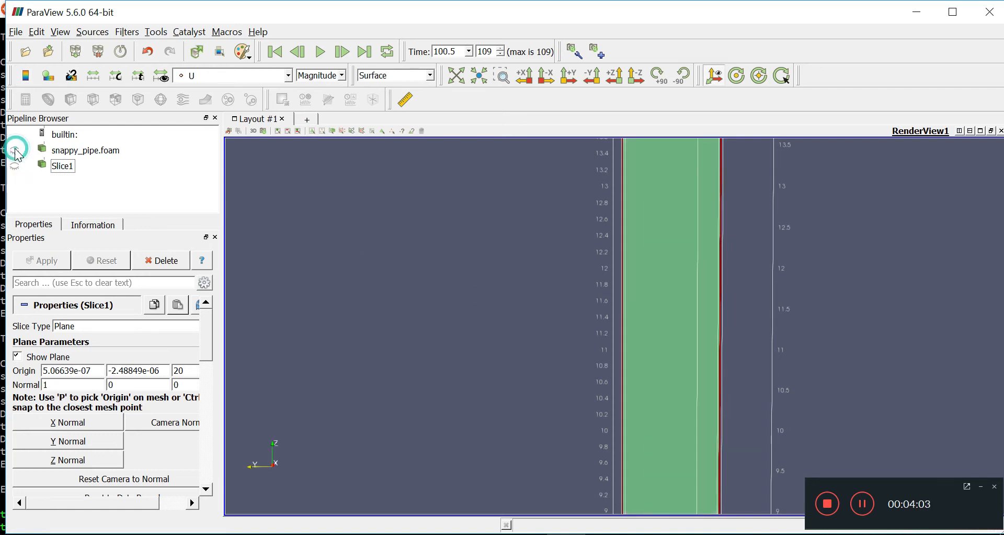
left_click(85, 149)
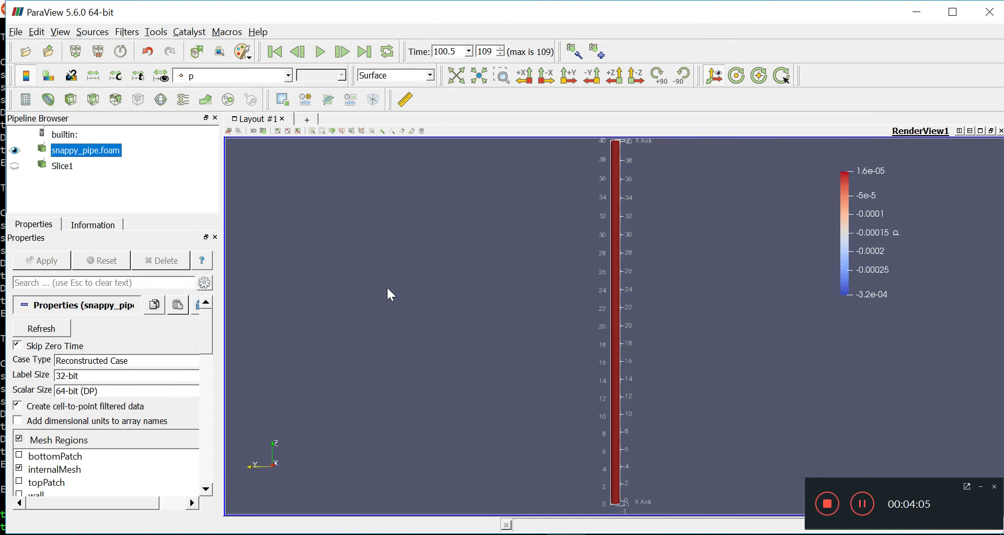
mouse_move(618, 303)
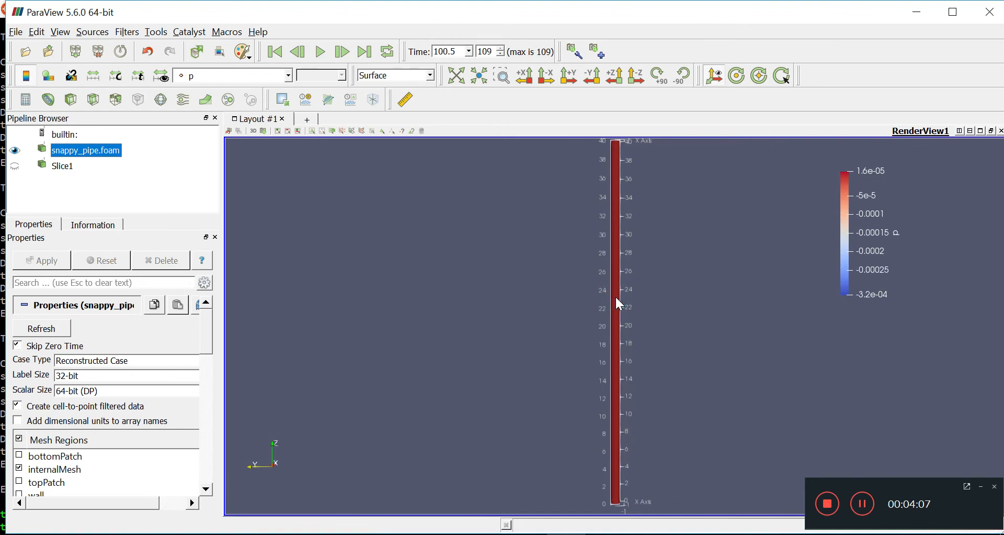
left_click_drag(617, 302, 612, 421)
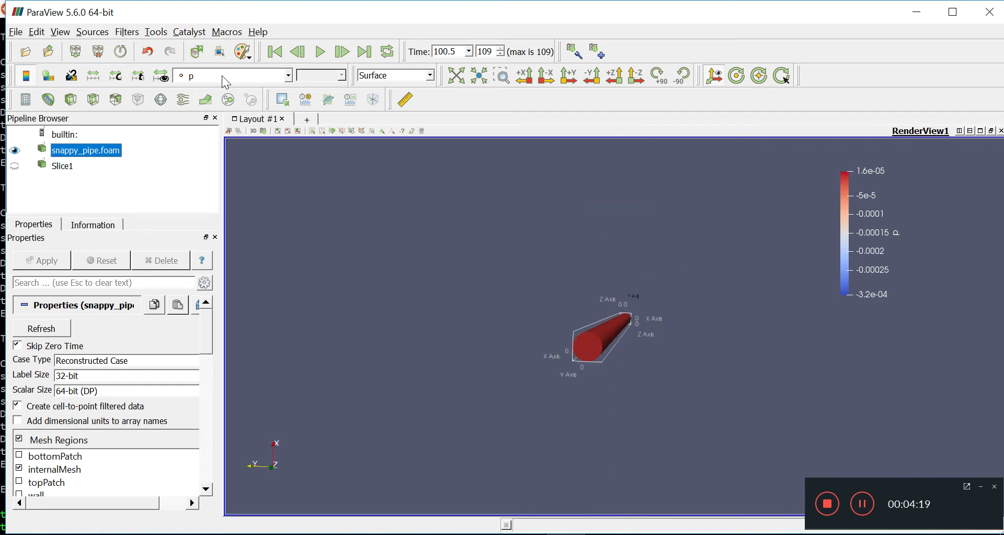
left_click(232, 75)
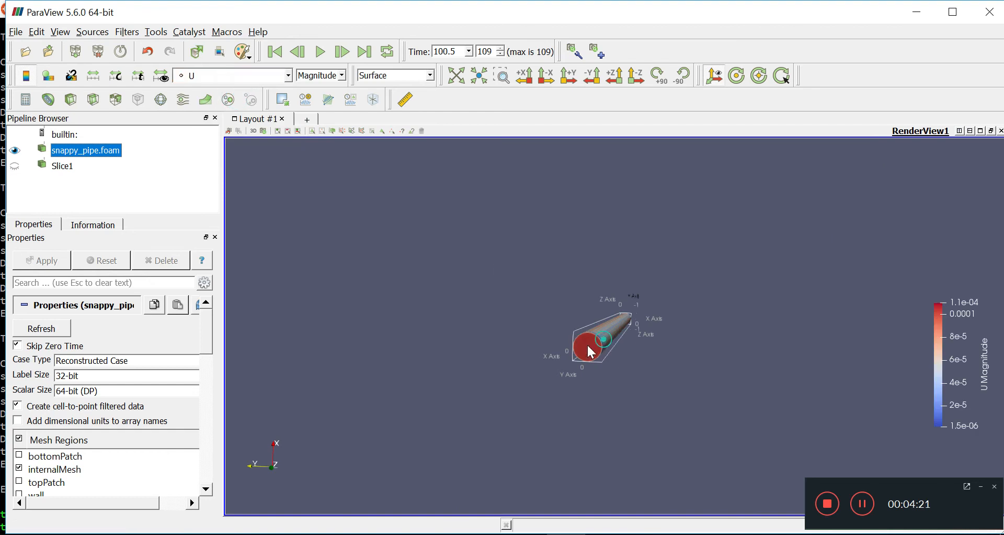
Orbit and zoom along the pipe, then step forward through times 20.5 and 50.5 s.
left_click_drag(595, 339, 631, 345)
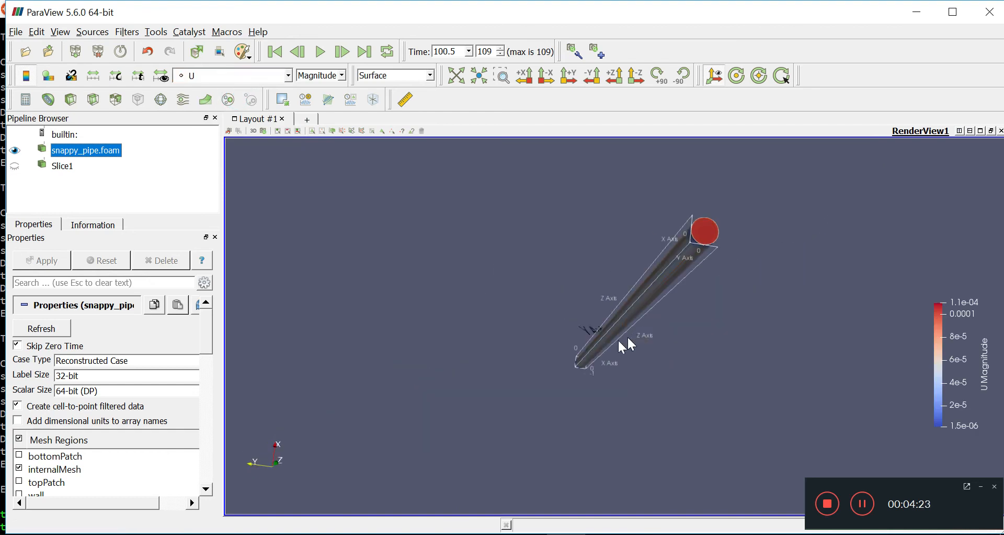
left_click_drag(630, 344, 544, 407)
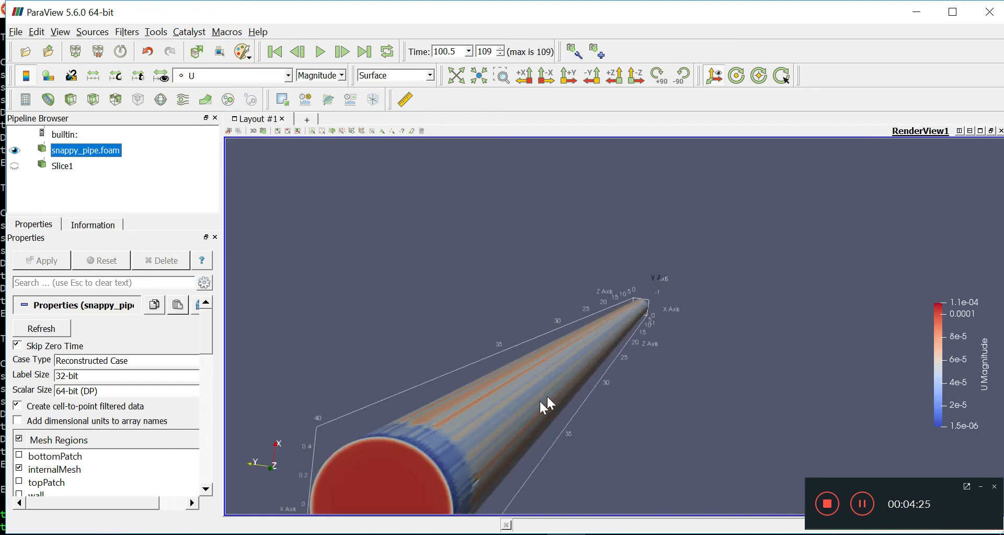
left_click_drag(544, 407, 489, 358)
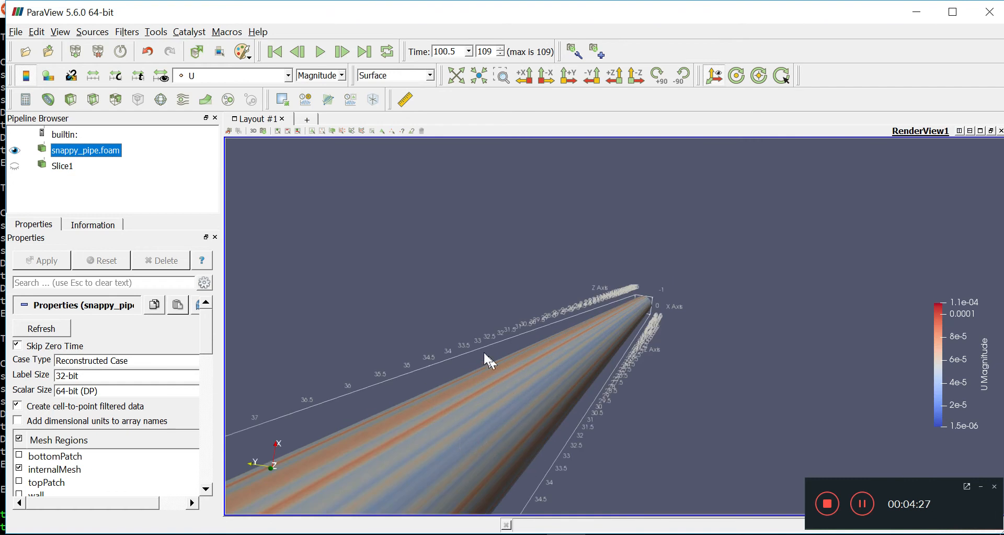
mouse_move(474, 178)
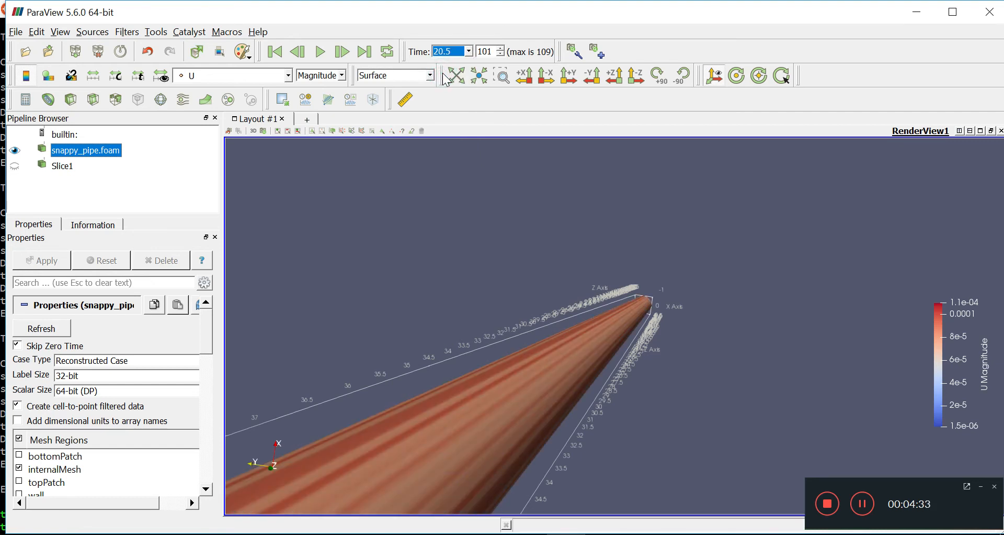
mouse_move(492, 85)
type("50.5")
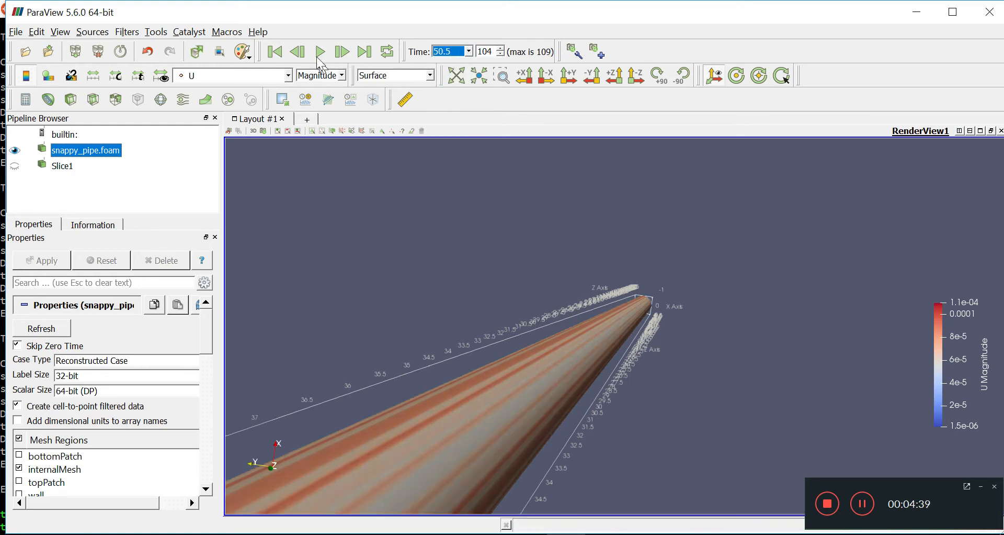
left_click(319, 52)
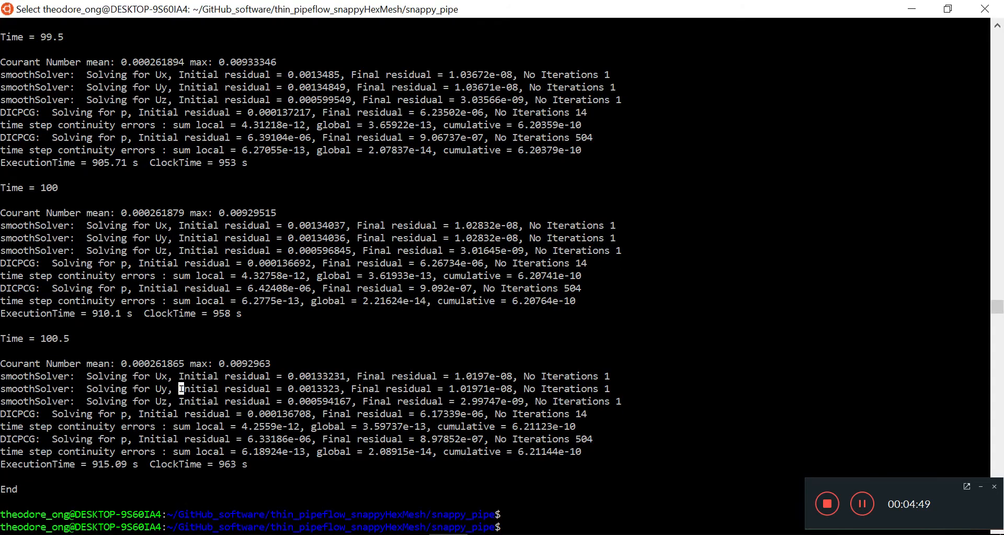
mouse_move(530, 405)
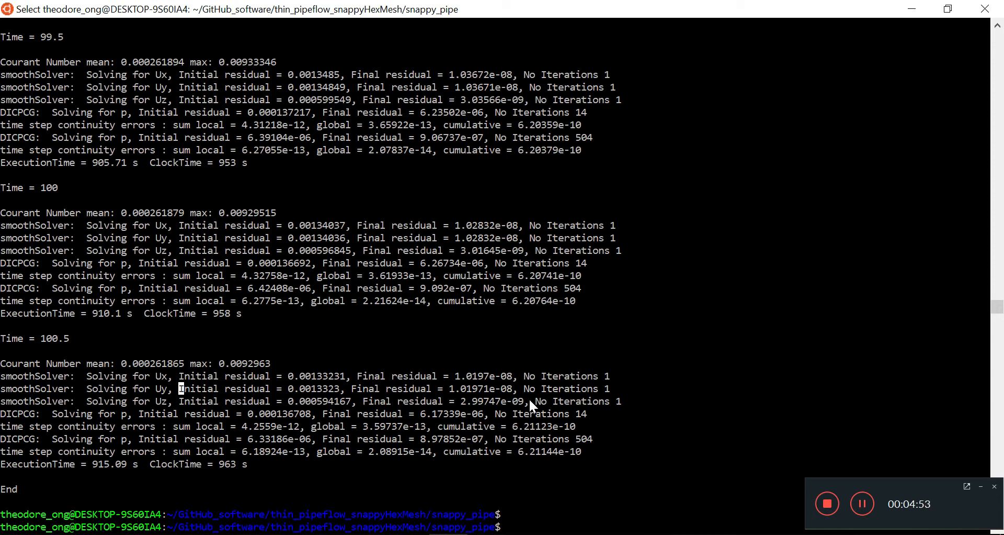
Stage all case files with git add.
type("gi")
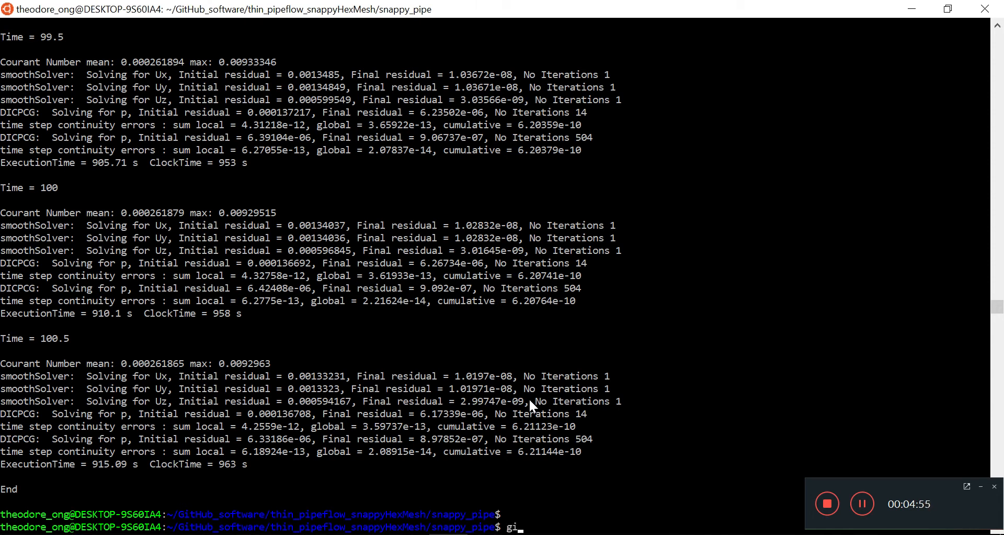
type("t add .")
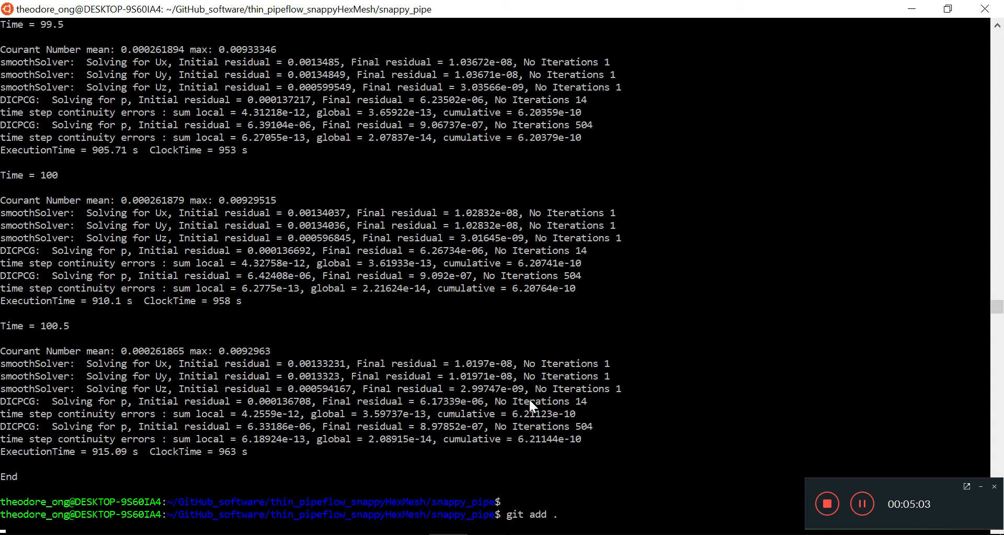
Commit with the message "BL forming, stop at 100.5s".
type("git")
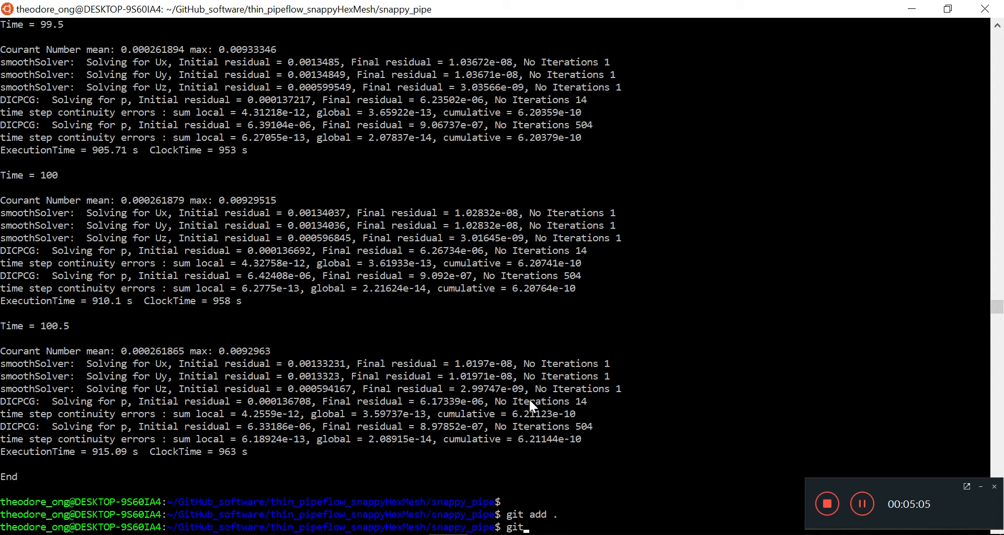
type("commit")
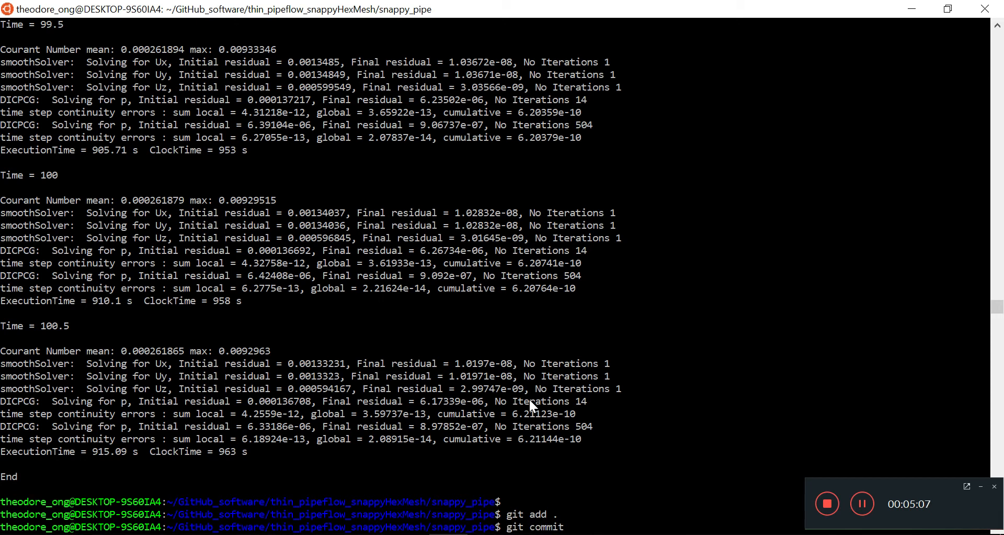
type("-m \"")
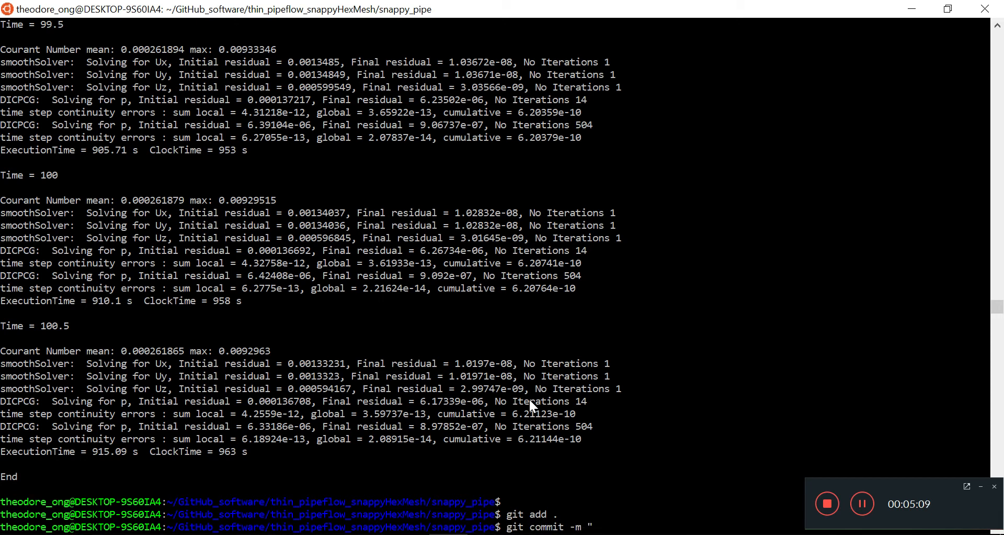
type("BL forming, stop")
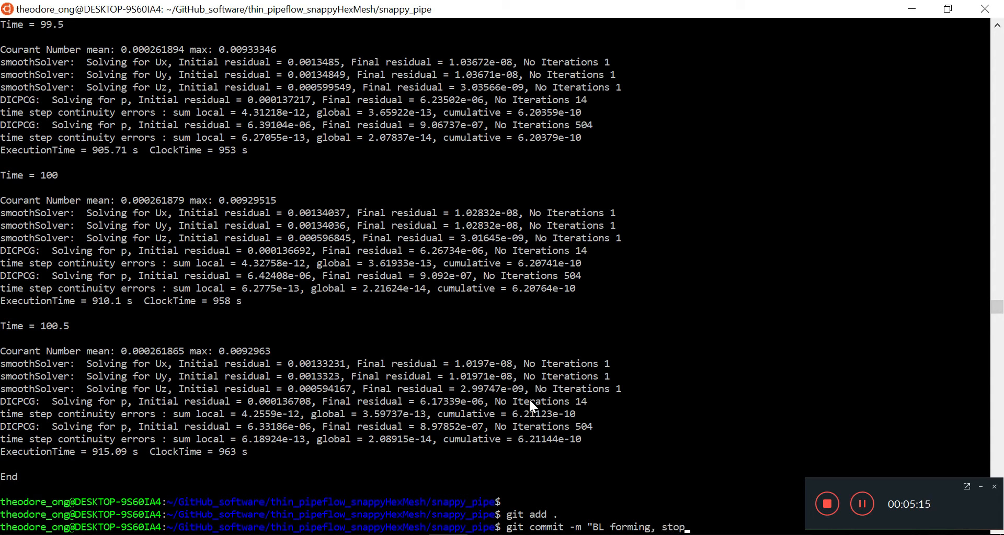
type("at 100.5s")
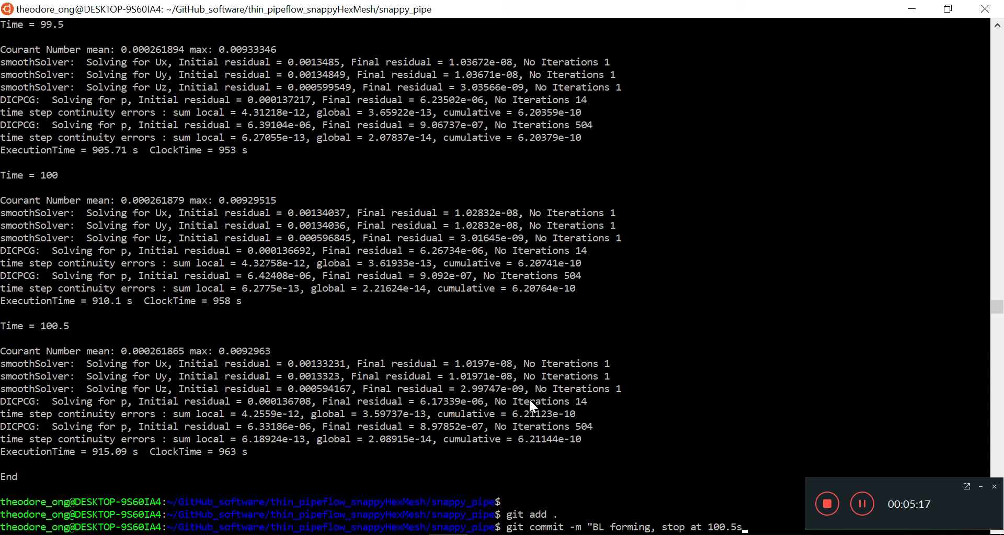
type("\"")
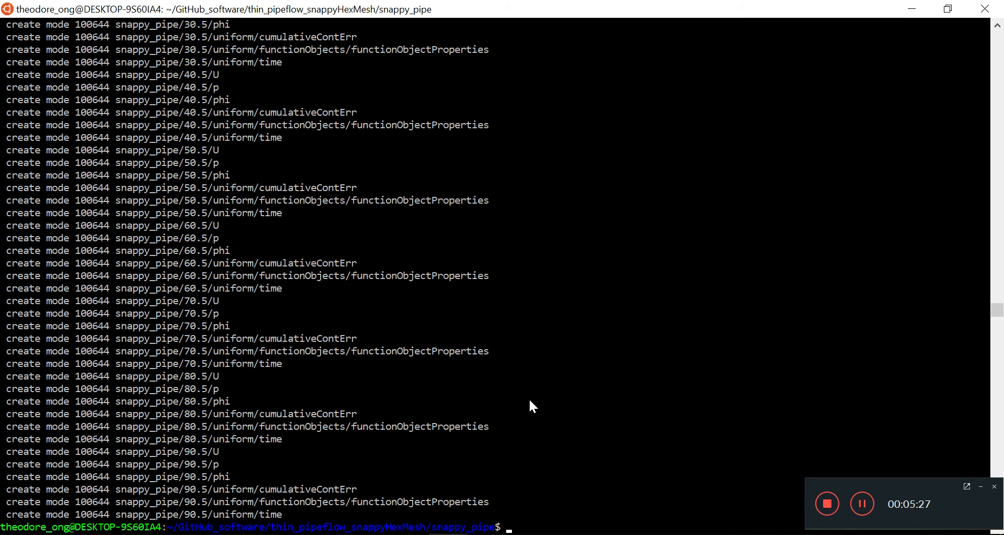
Push the commit to origin master, entering the theodoreOn GitHub credentials.
type("git push origin m")
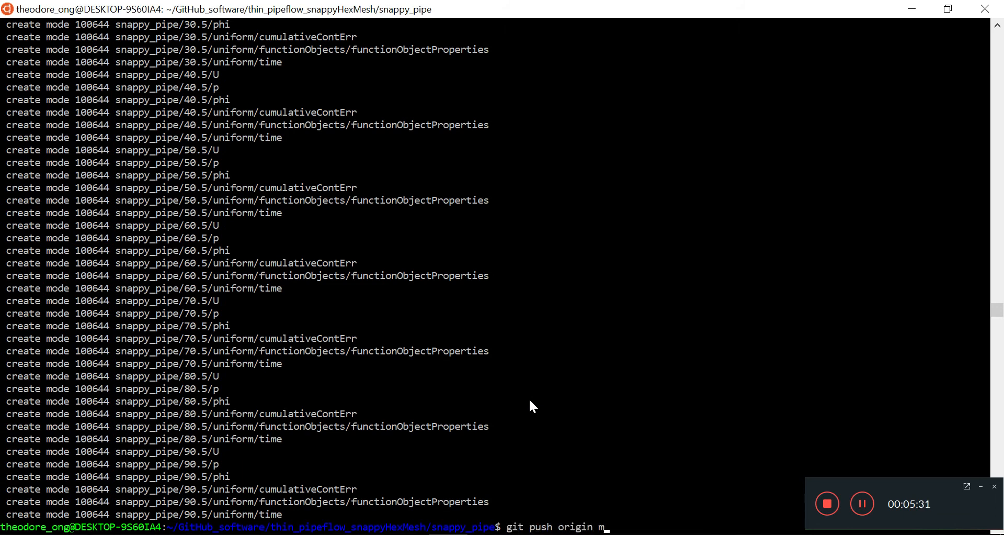
key("Return")
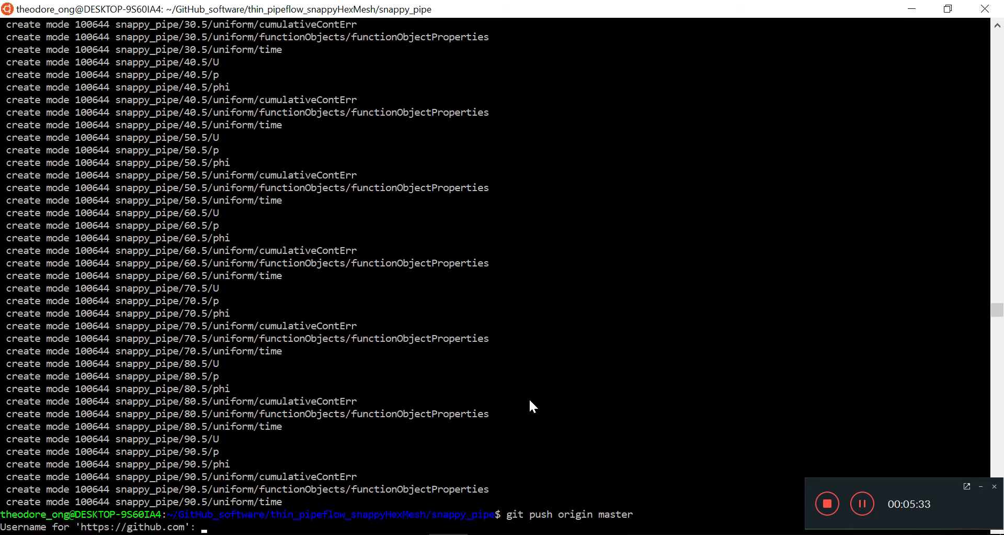
type("theodoreOnzGit")
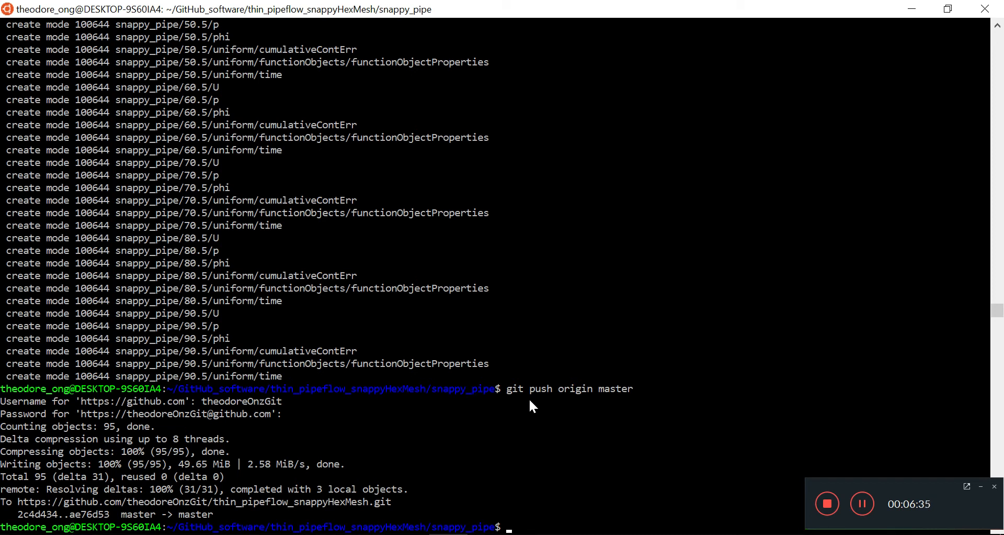
mouse_move(861, 503)
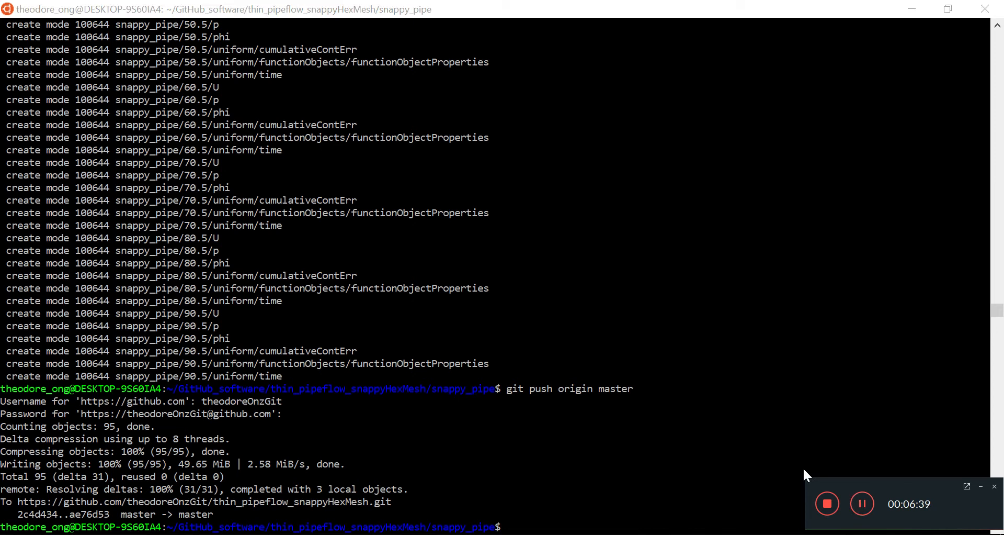
mouse_move(677, 457)
type("ls")
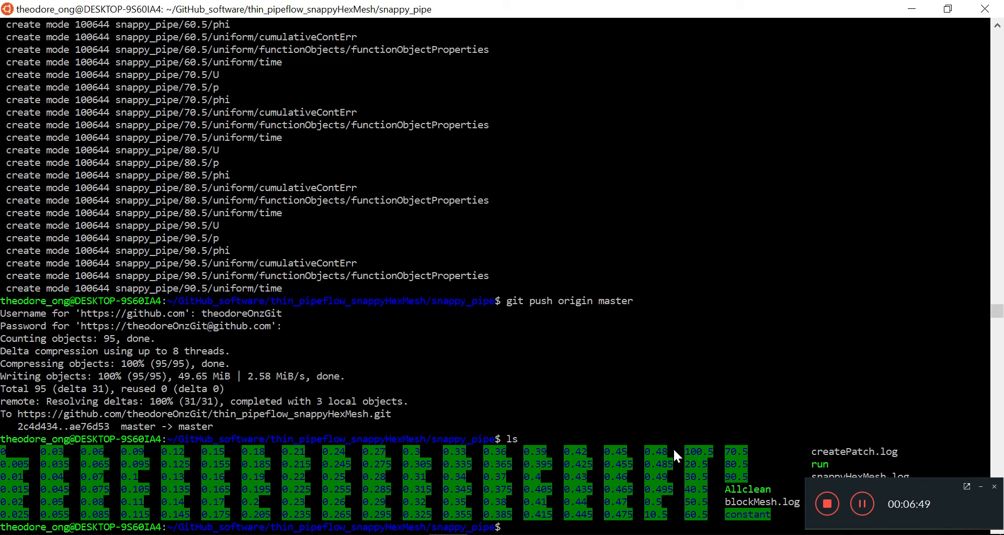
Edit system/controlDict in vi so endTime is 10000.5 and writeInterval is 2000.
type("vi sy")
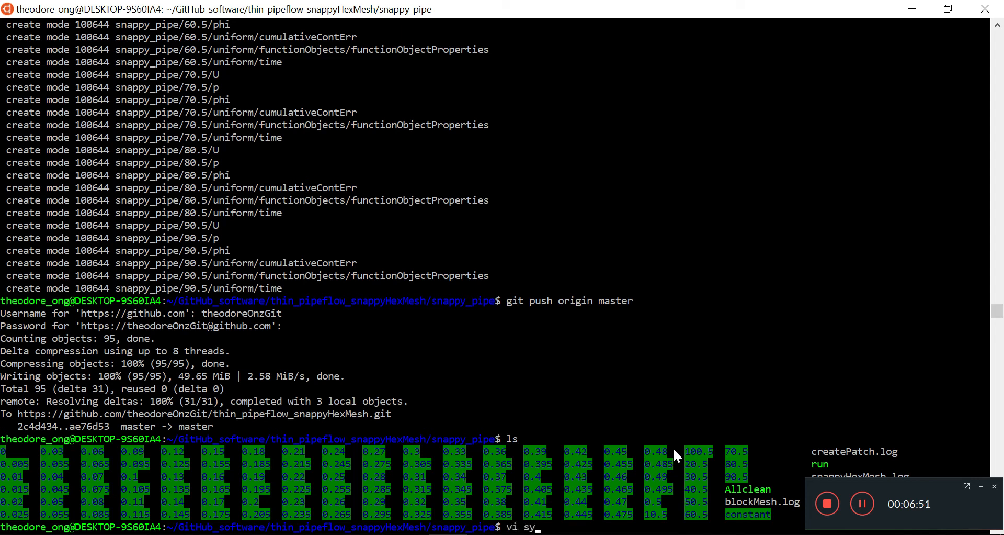
type("stem/controlDict")
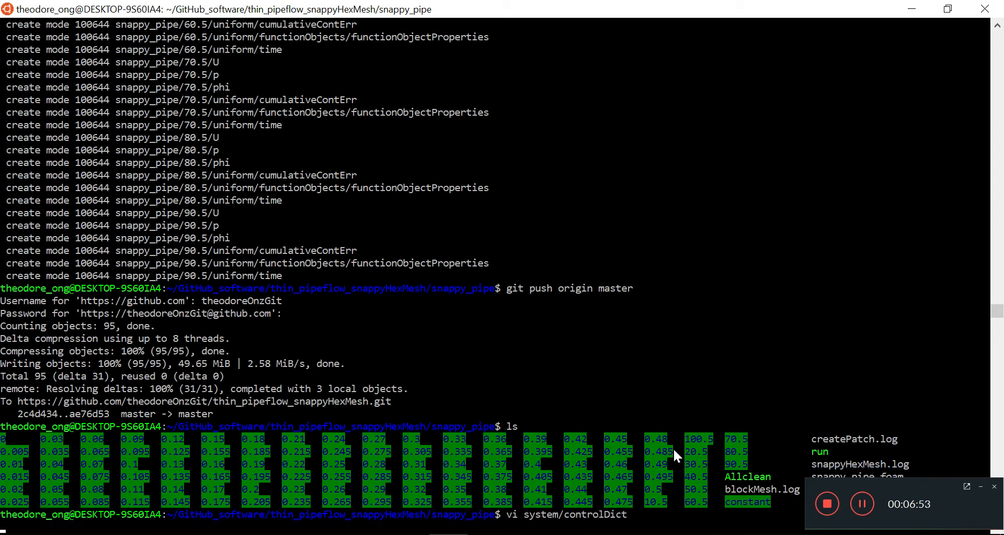
key("Return")
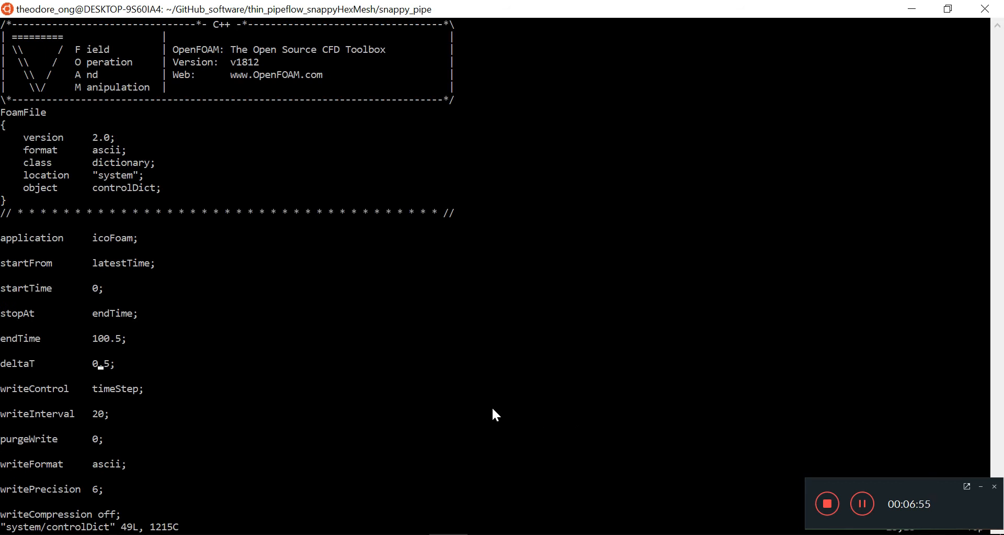
type("0")
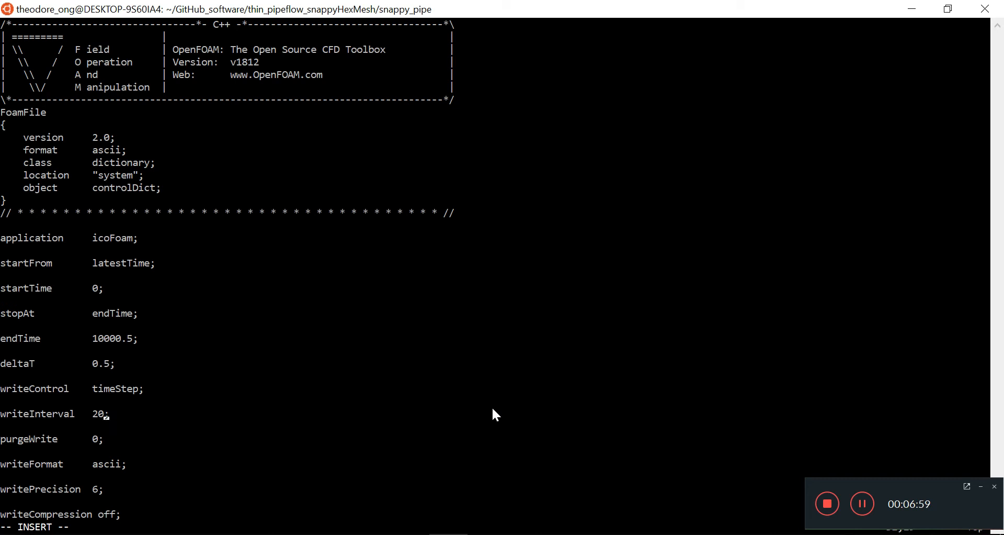
type("00")
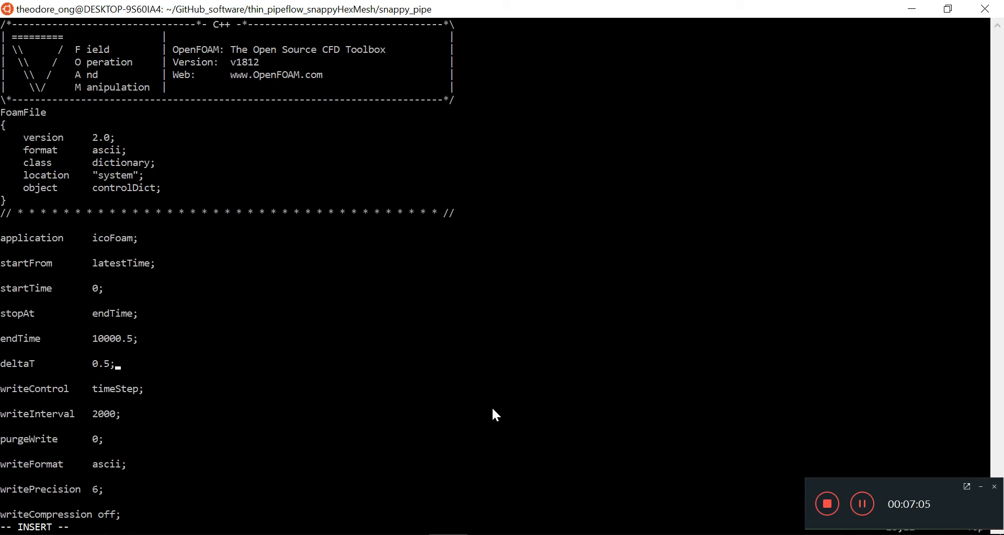
scroll("down", 3)
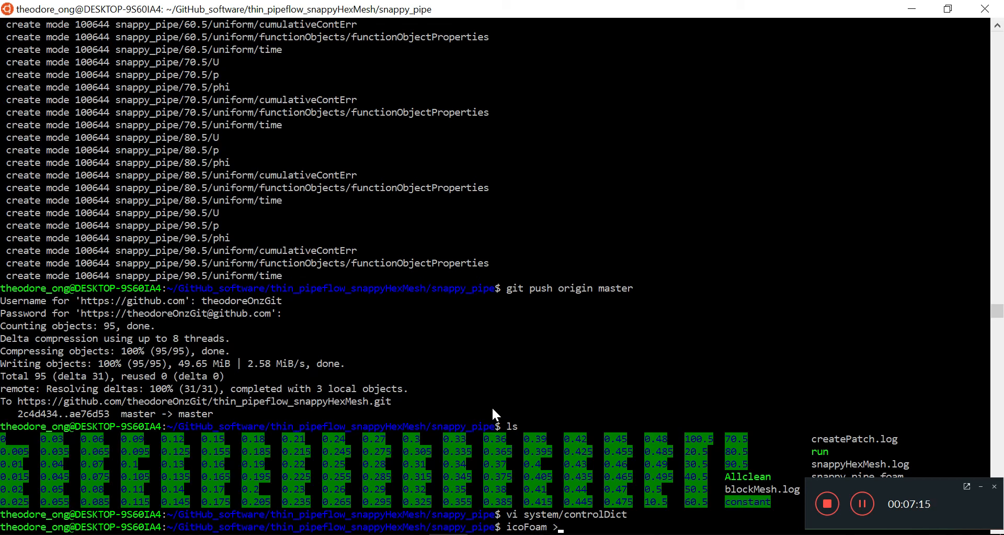
Relaunch icoFoam in the background with output redirected to icoFoam.log.
type("icoFoam.")
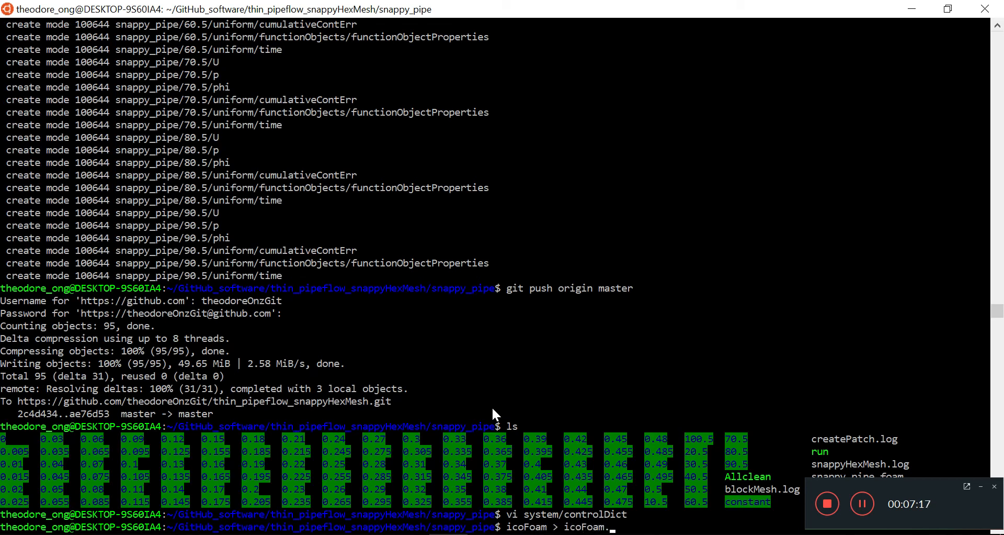
type("log")
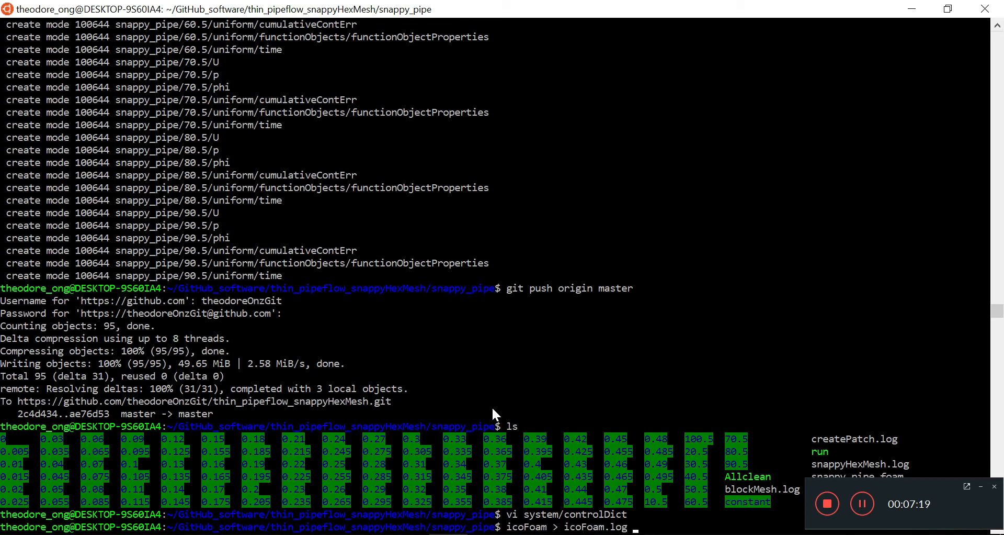
type("&")
type("l")
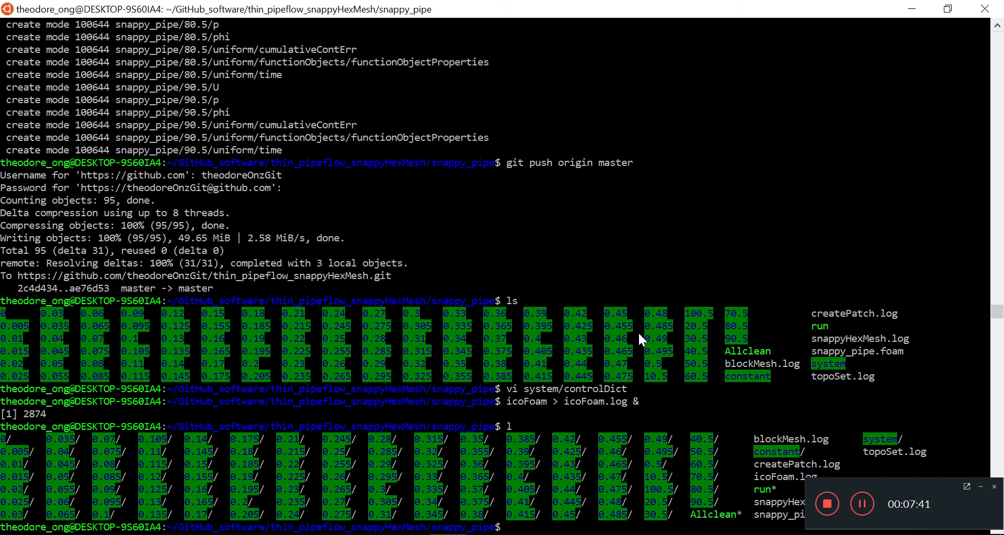
Rename the old ./run script to ./mesh-generation.
type("mv")
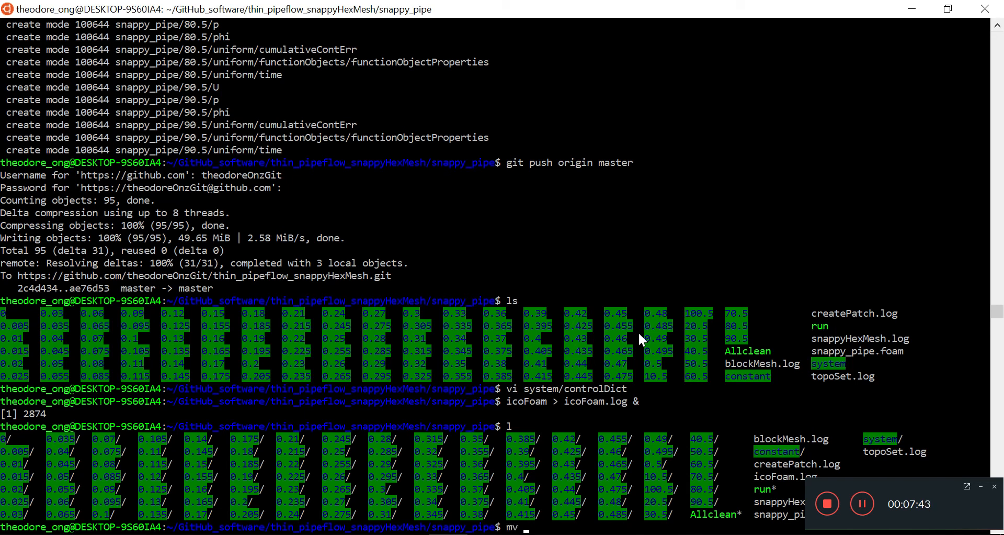
type("./run ./")
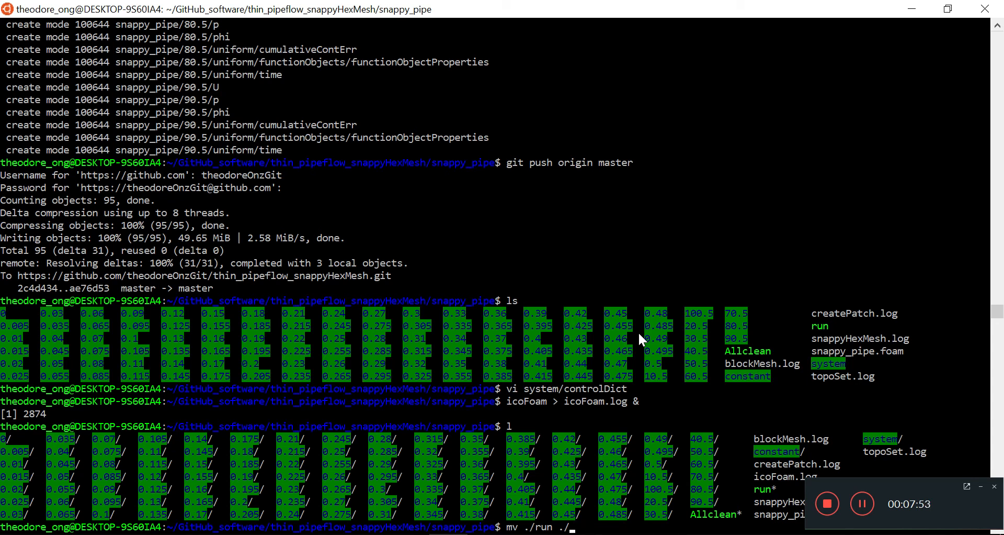
type("meshg")
type("ls")
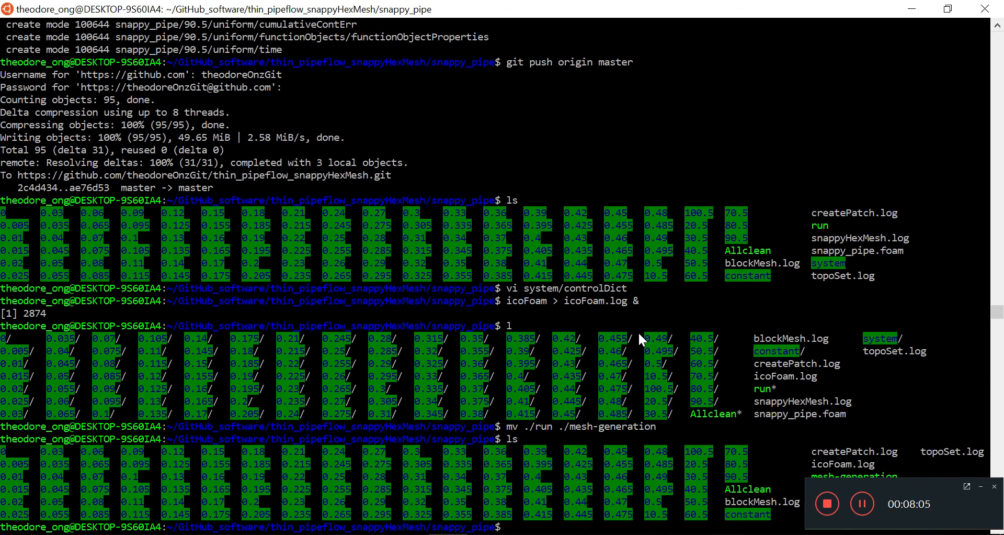
type("vi")
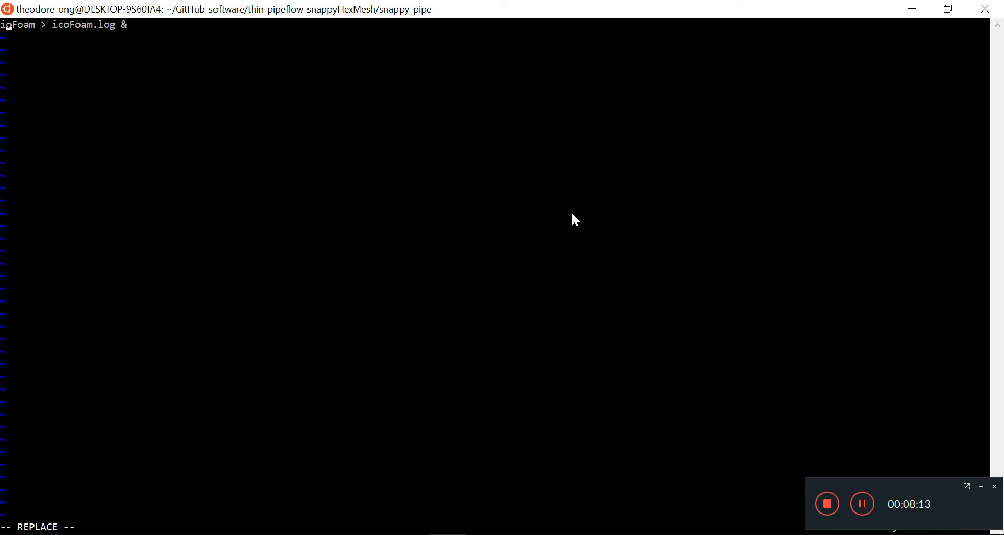
Write 'icoFoam > icoFoam.log &' as the run script's single line and save it.
key("i")
type("o")
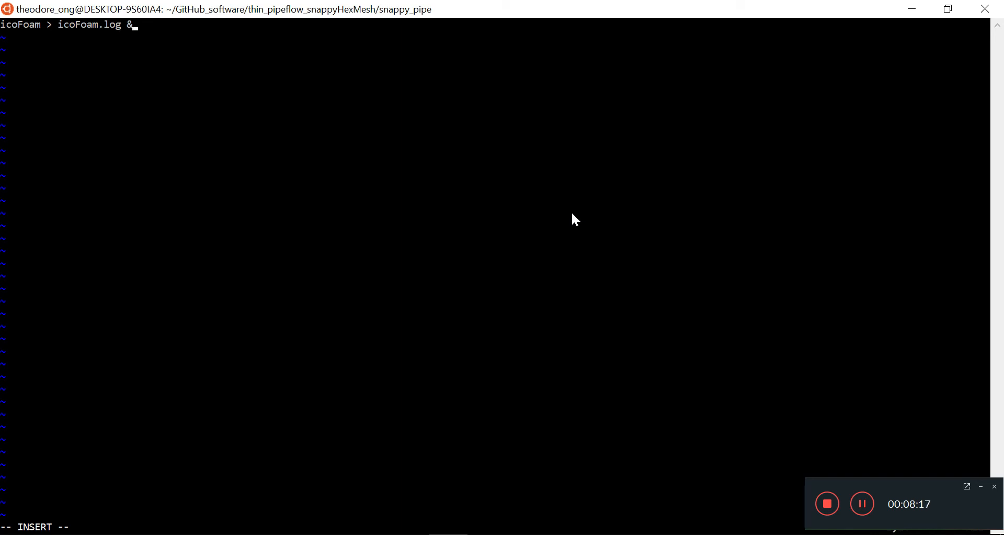
key("Escape")
type("ls")
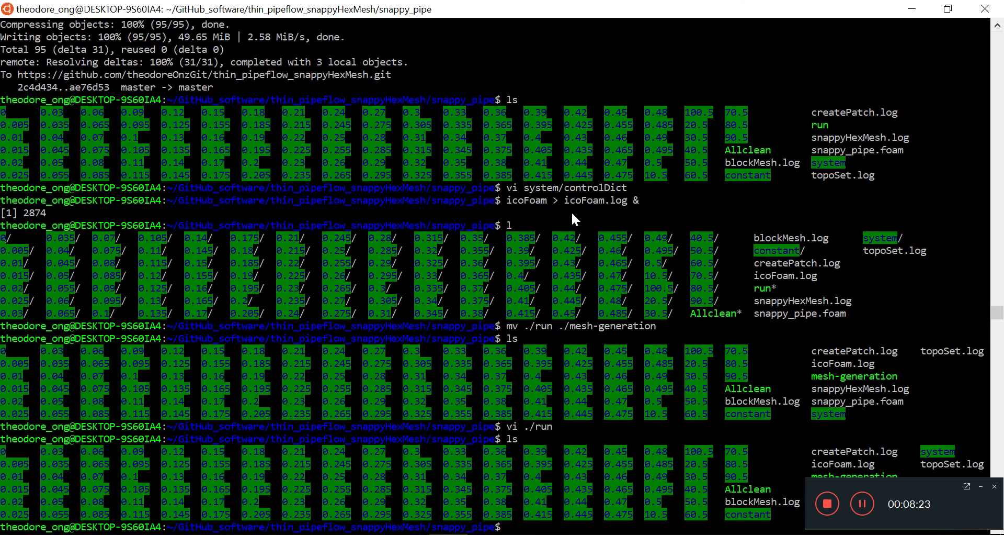
mouse_move(620, 429)
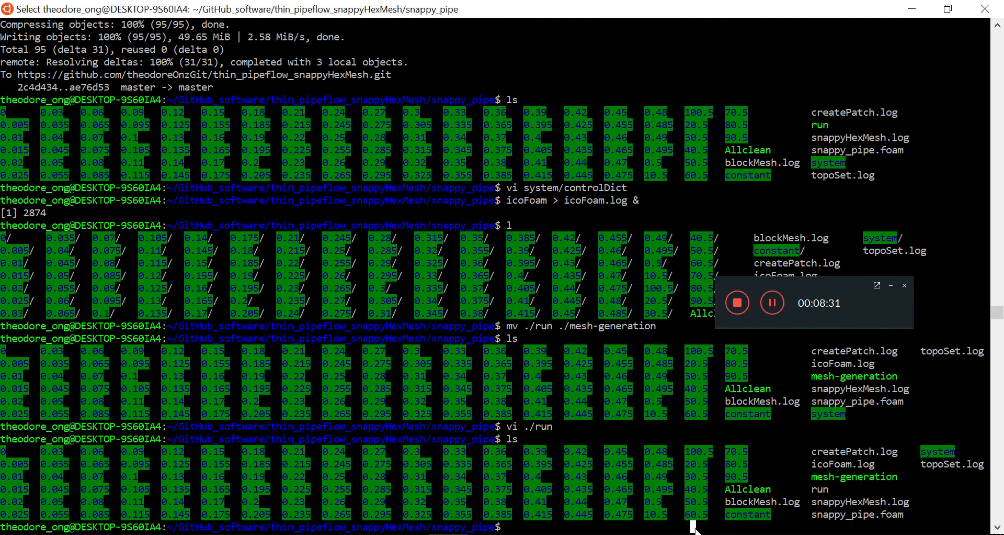
Give ./run executable permissions with chmod 755.
type("chmod 755")
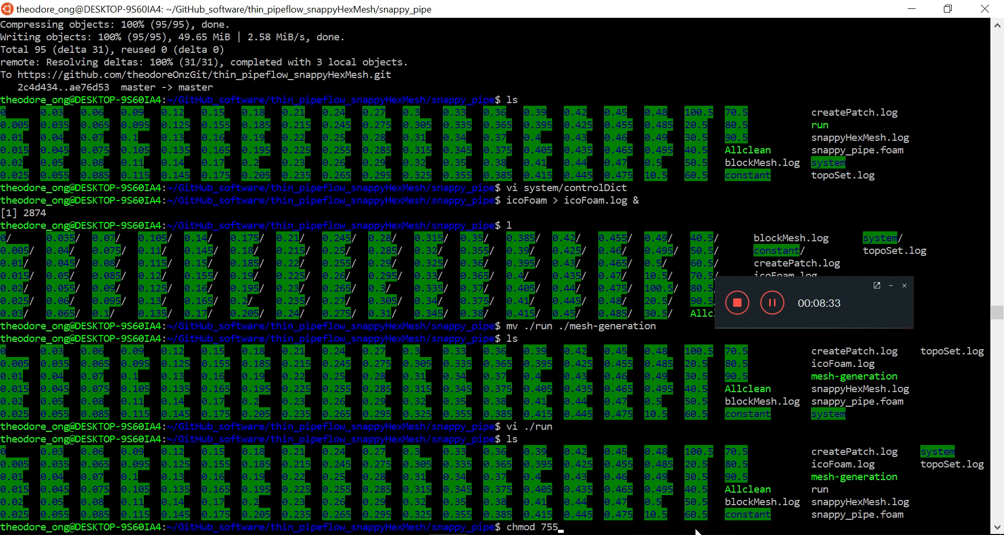
type("./run")
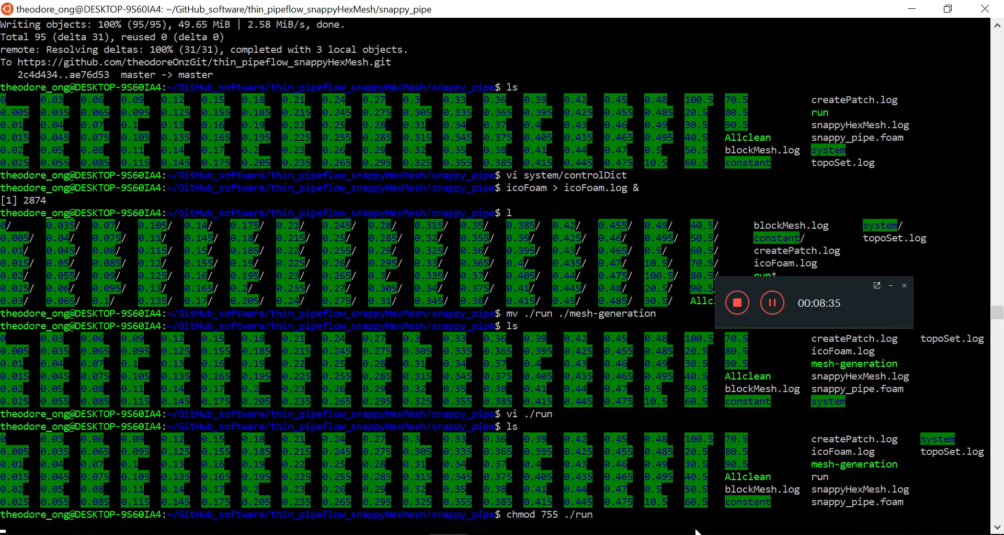
key("Return")
type("ls")
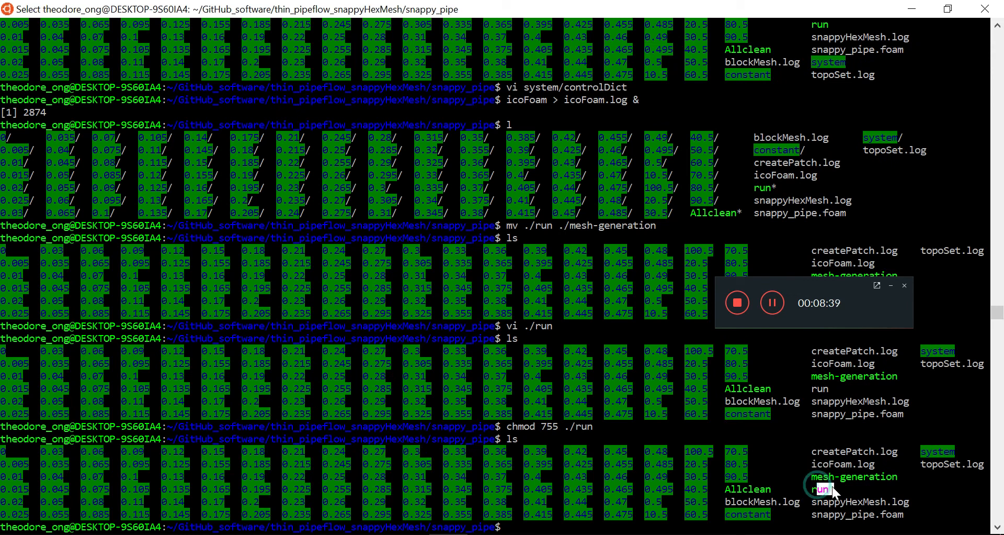
mouse_move(977, 428)
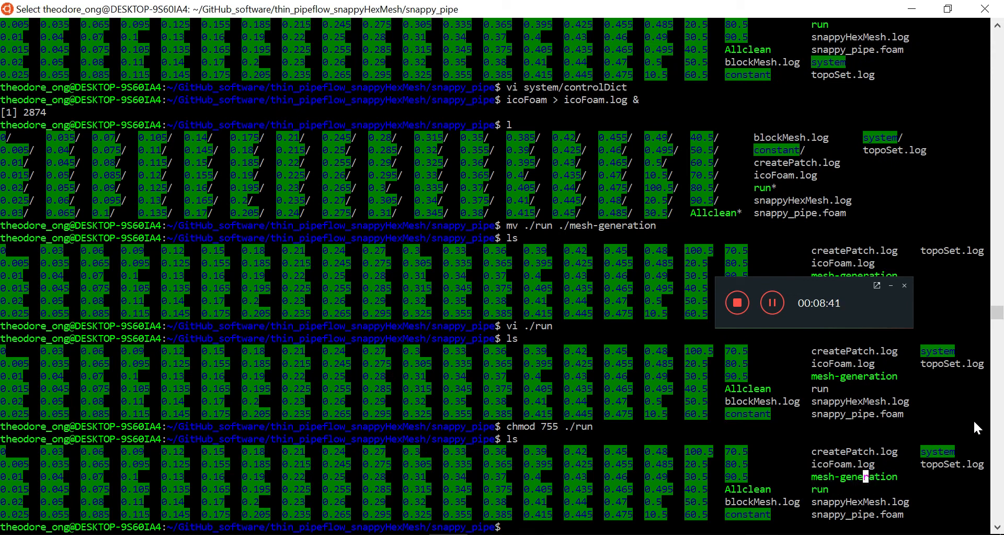
mouse_move(688, 463)
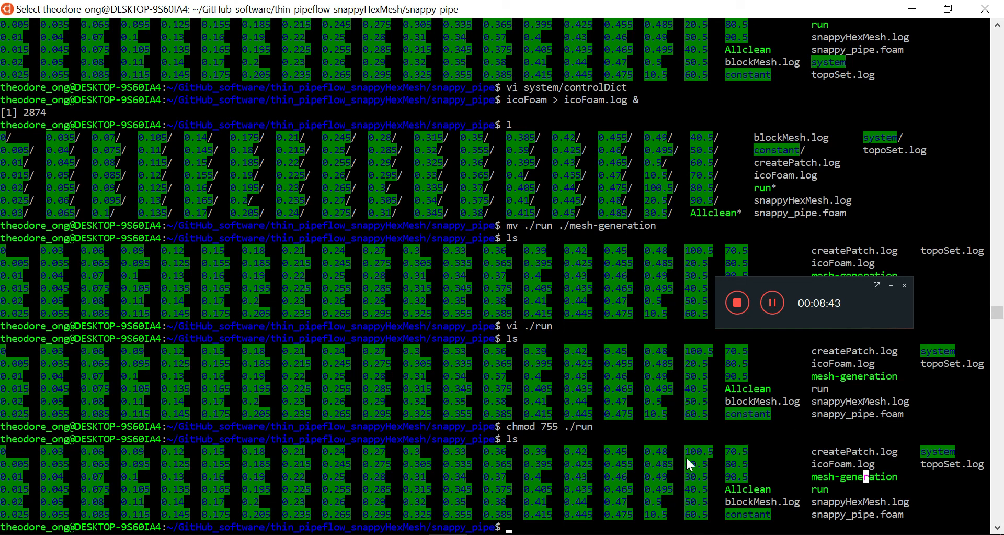
mouse_move(814, 300)
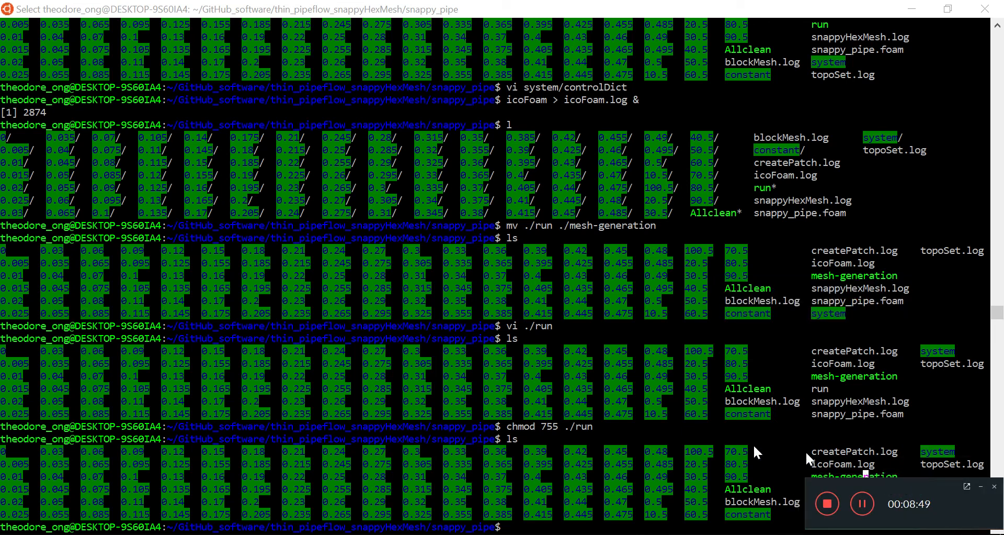
mouse_move(698, 451)
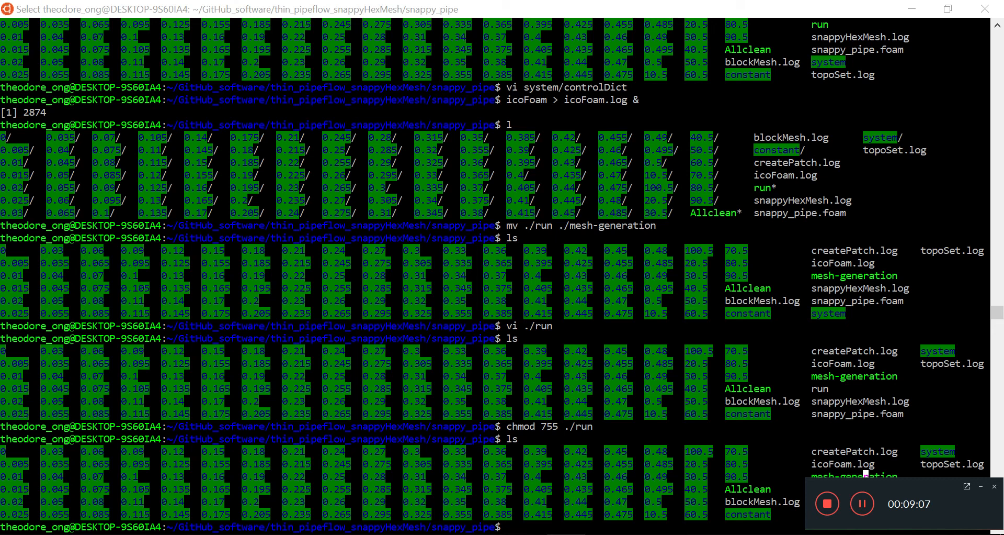
type("vi")
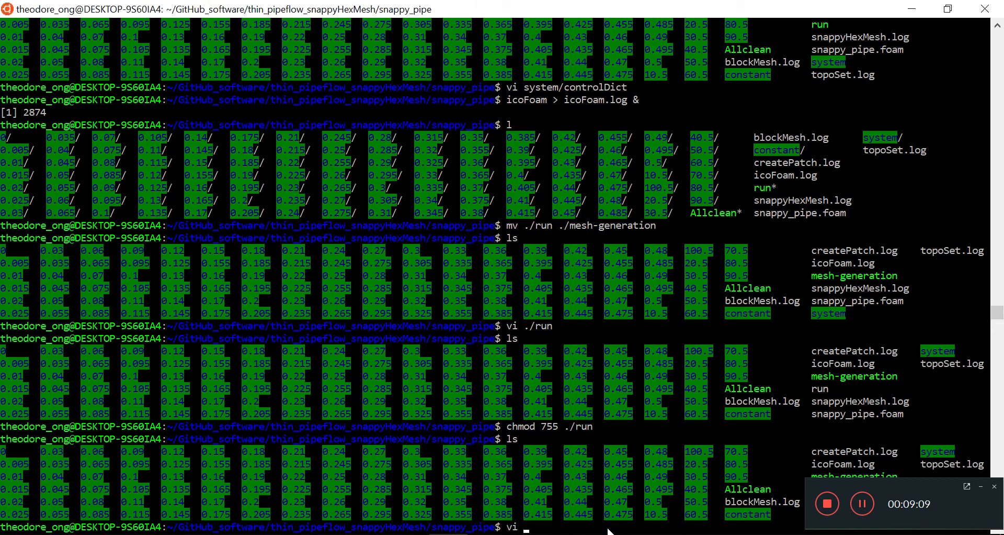
type("icoFoam.l")
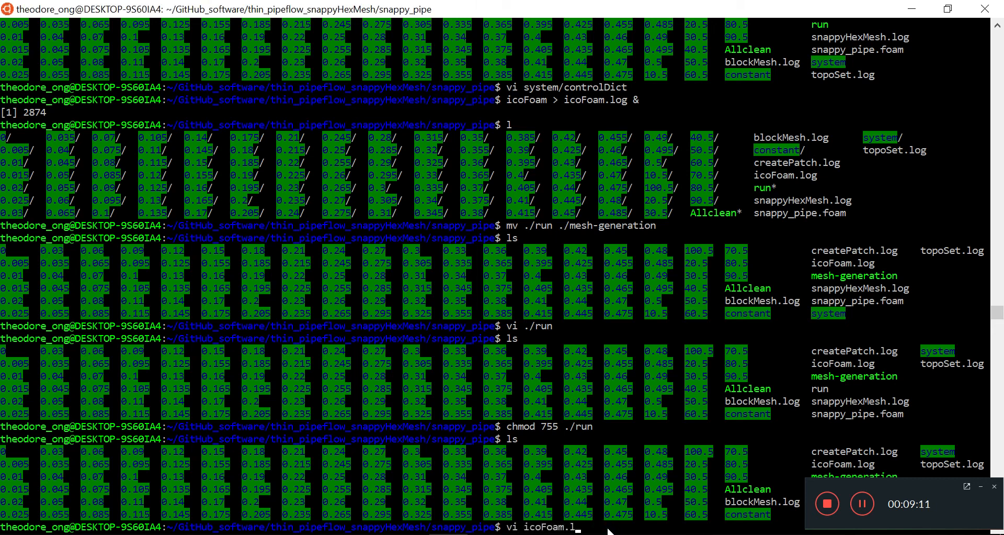
key("Return")
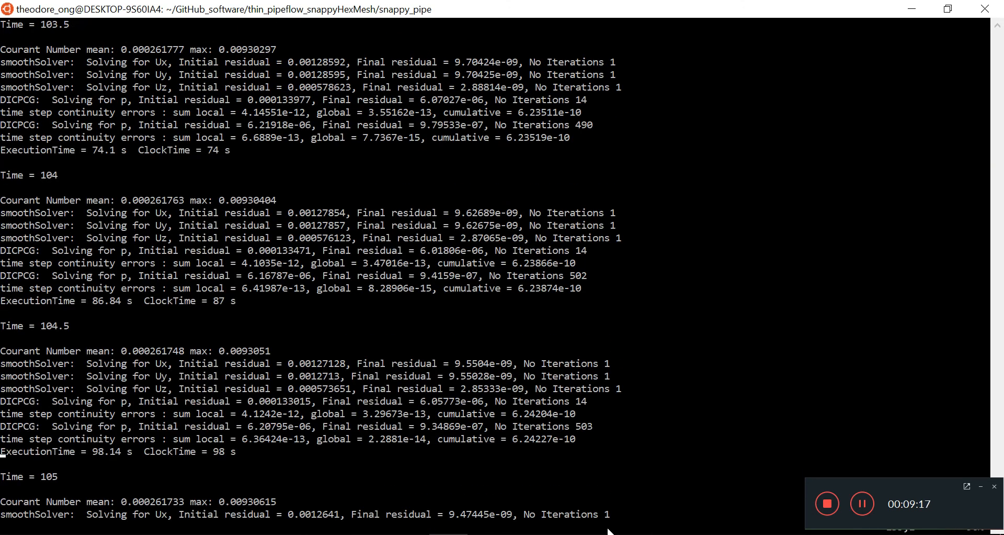
scroll("down", 3)
type("l")
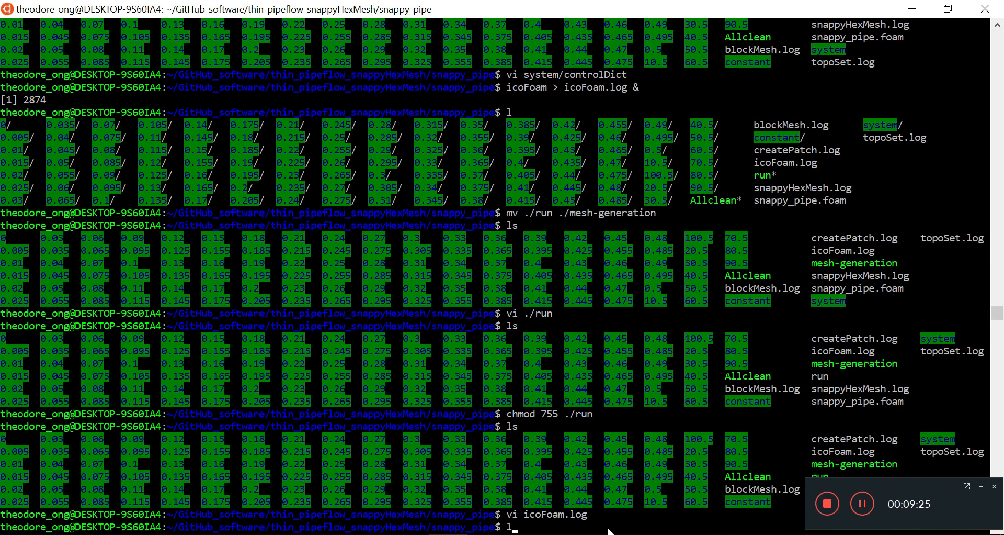
key("Return")
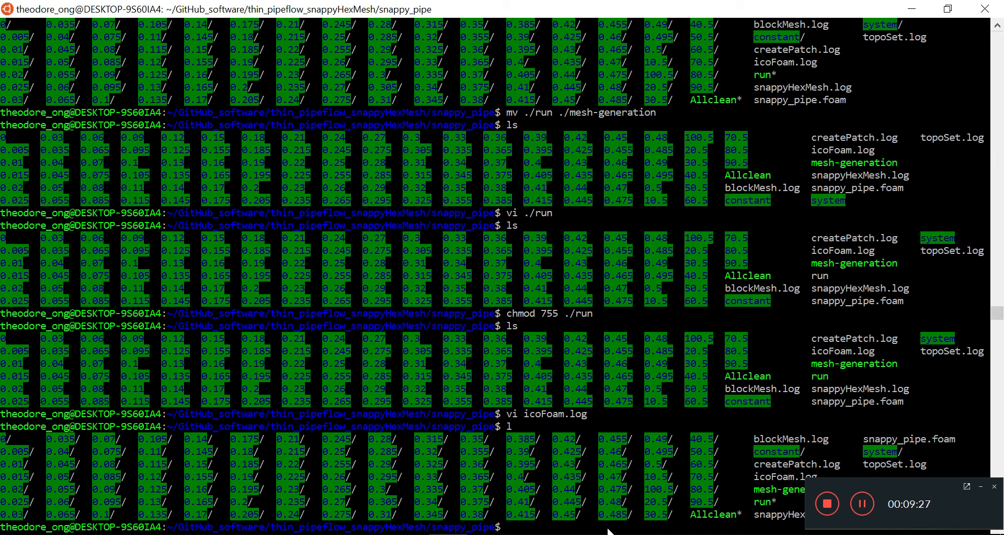